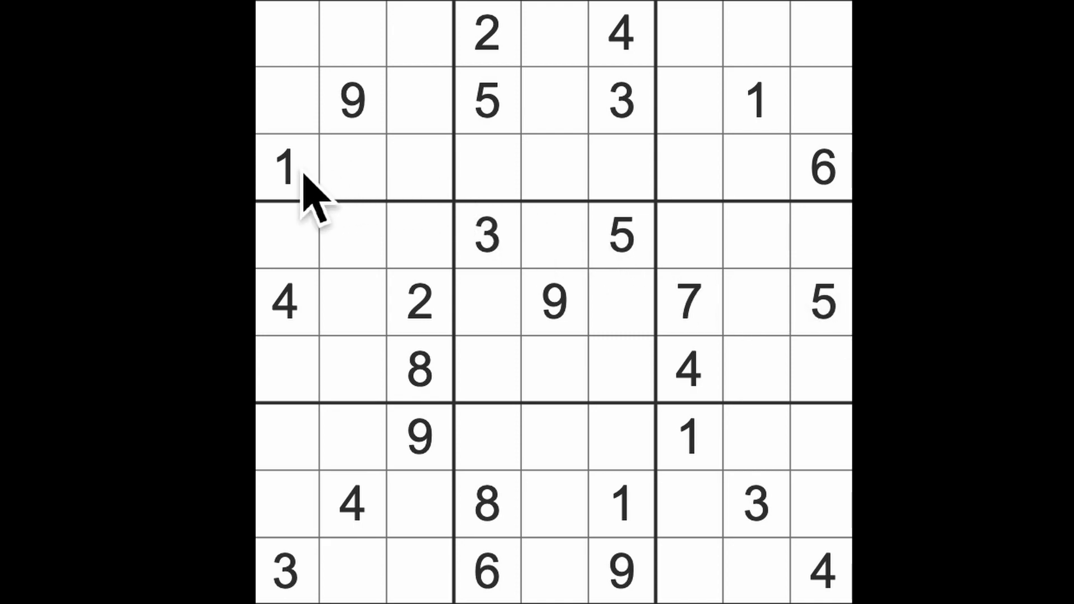
Enter a blue 1 at row 1, column 5, a 6 below it, and a 9 at row 3, column 4.
left_click(283, 167)
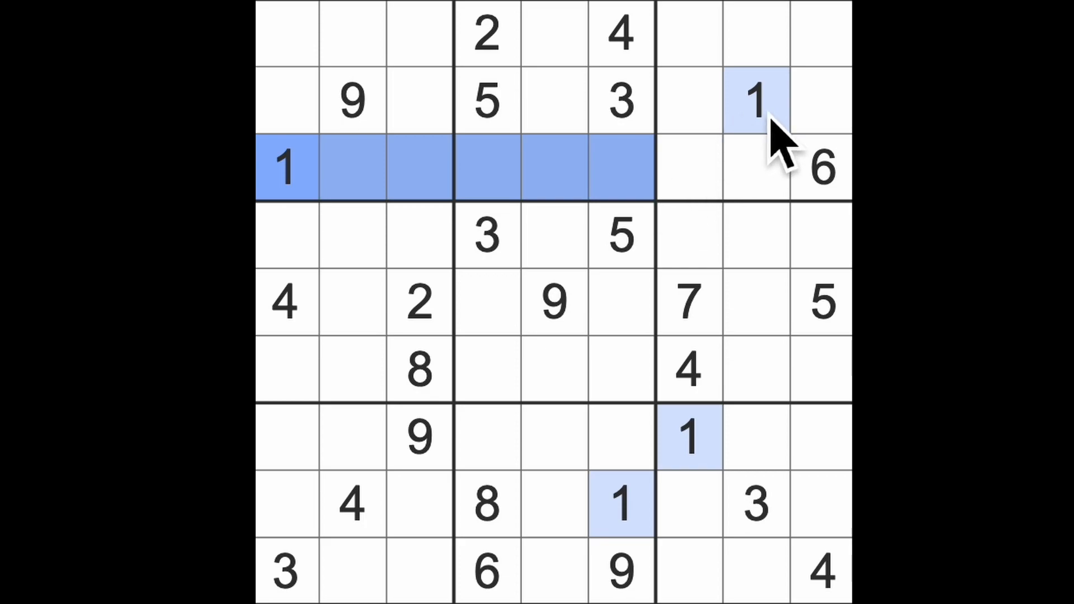
left_click(284, 168)
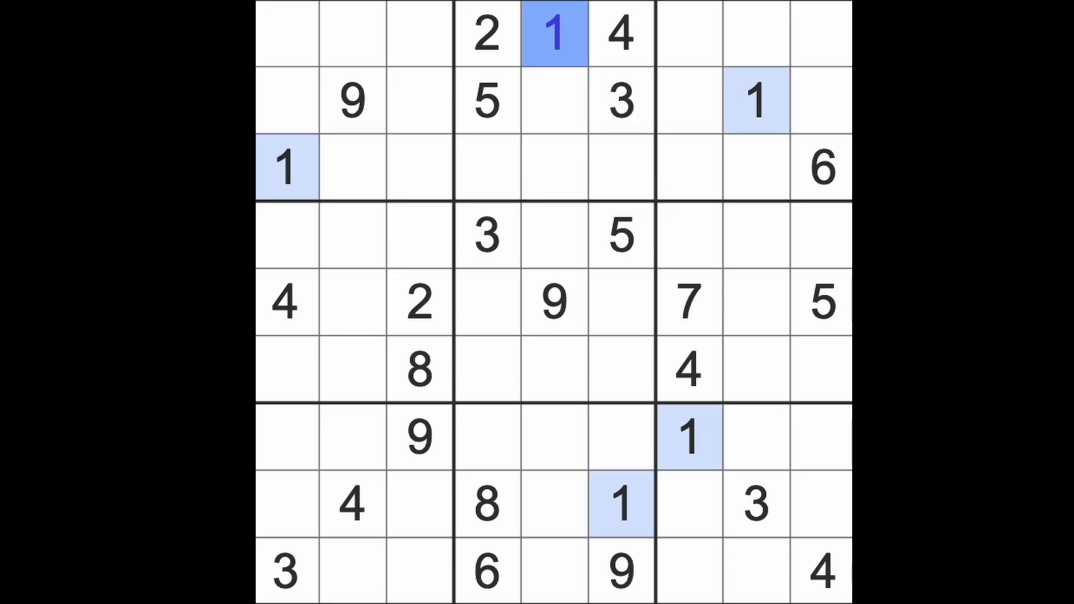
mouse_move(787, 191)
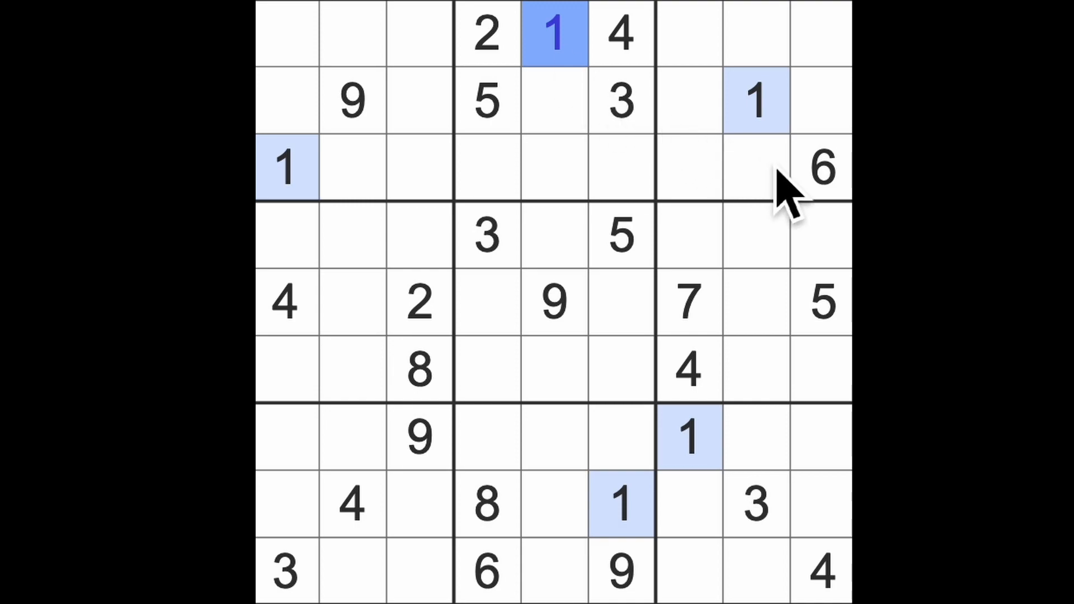
left_click(555, 101)
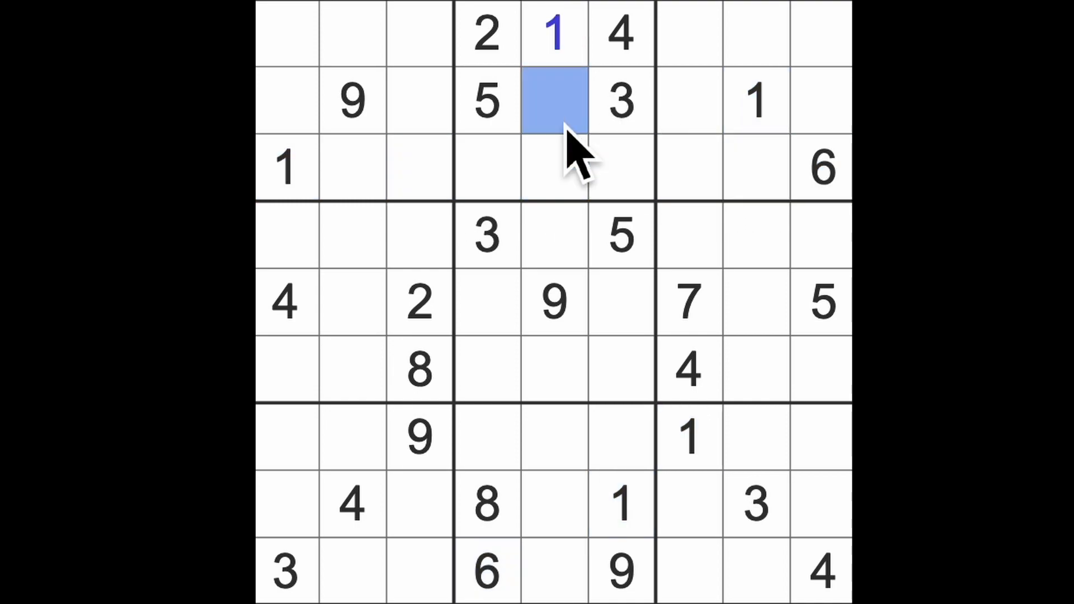
type("6")
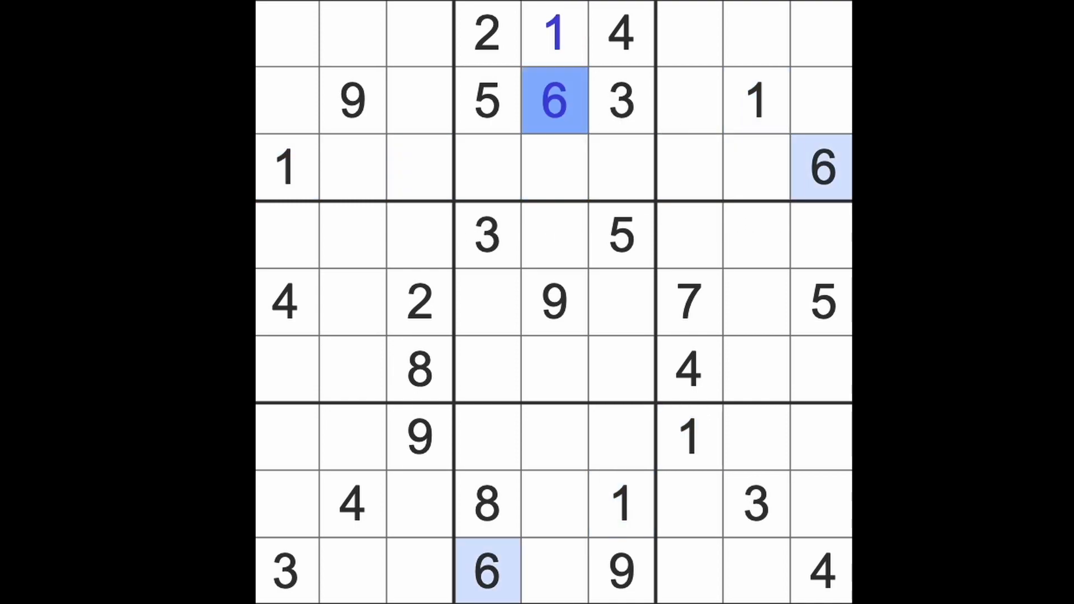
mouse_move(575, 199)
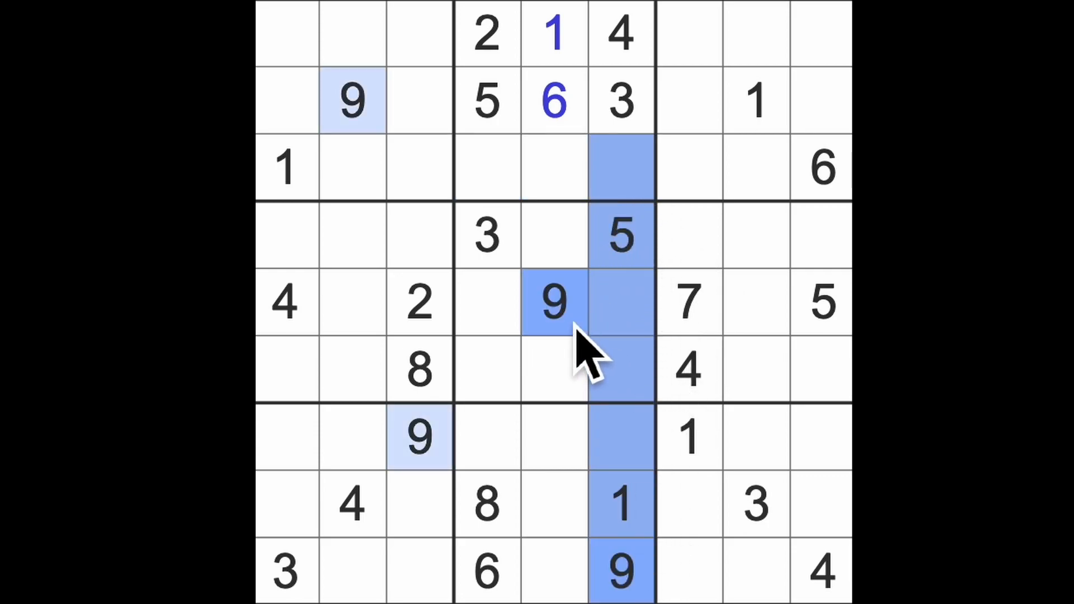
left_click(486, 167)
type("9")
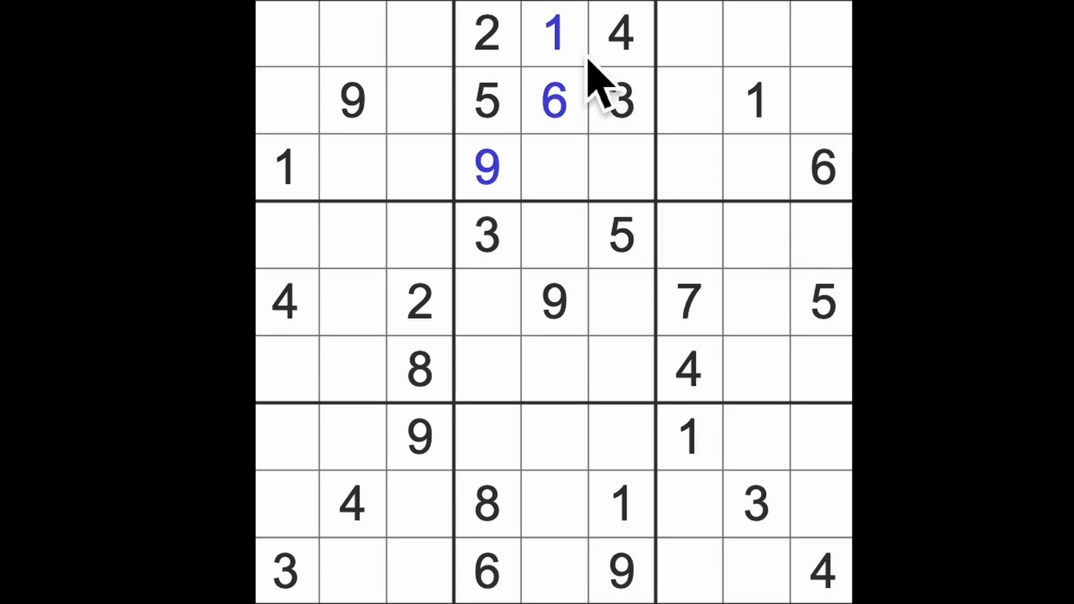
left_click(553, 33)
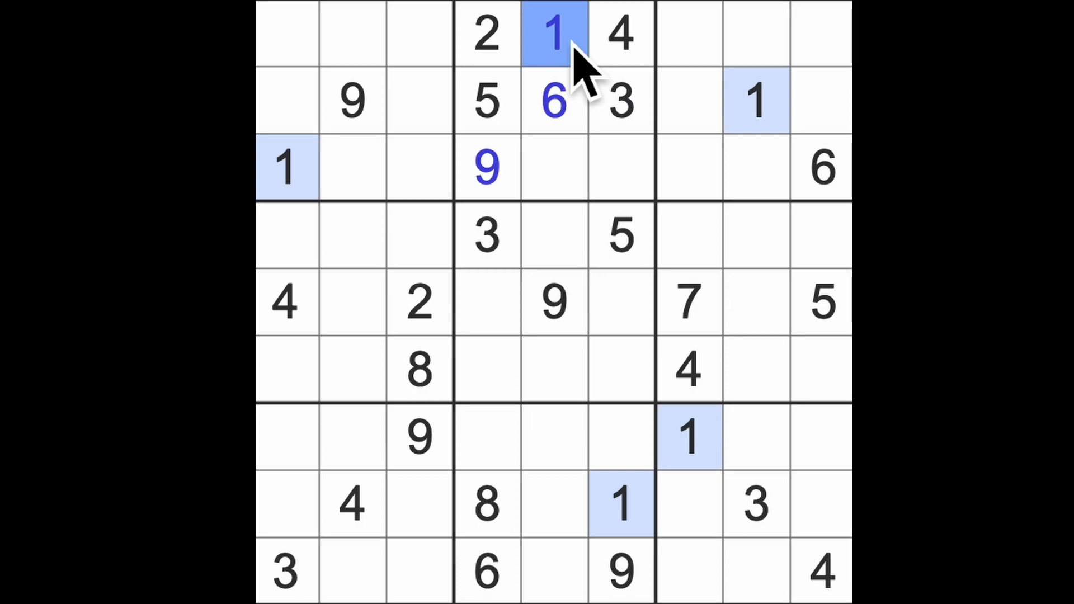
left_click(553, 101)
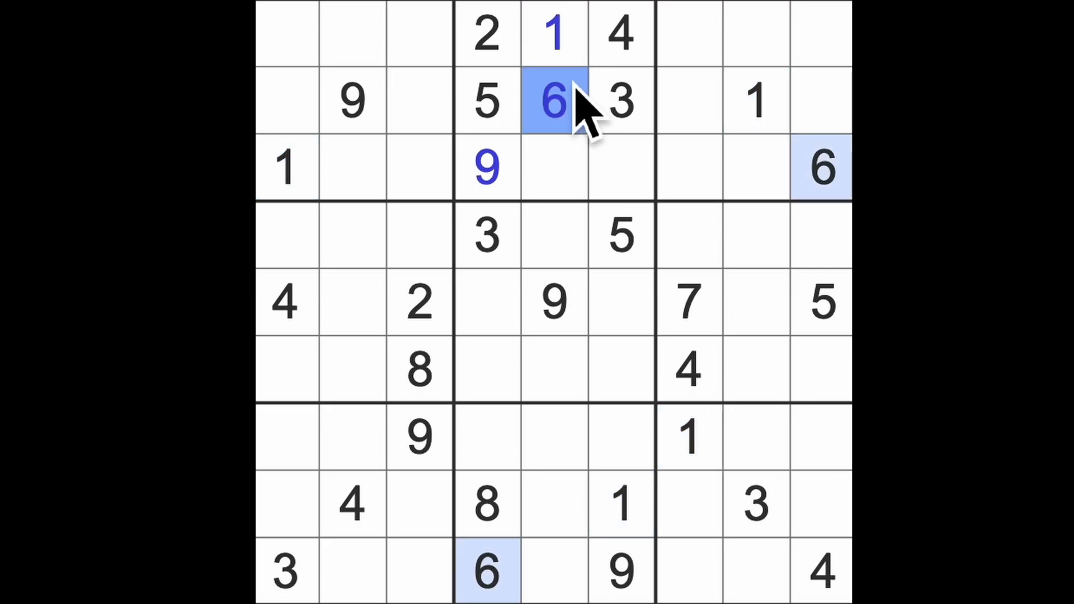
mouse_move(589, 137)
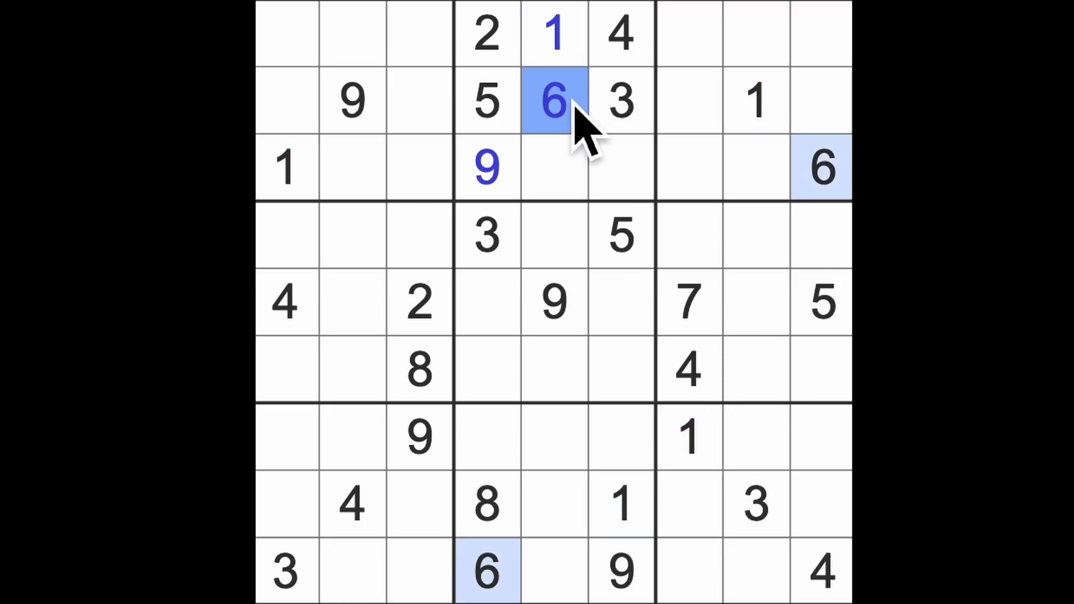
mouse_move(582, 102)
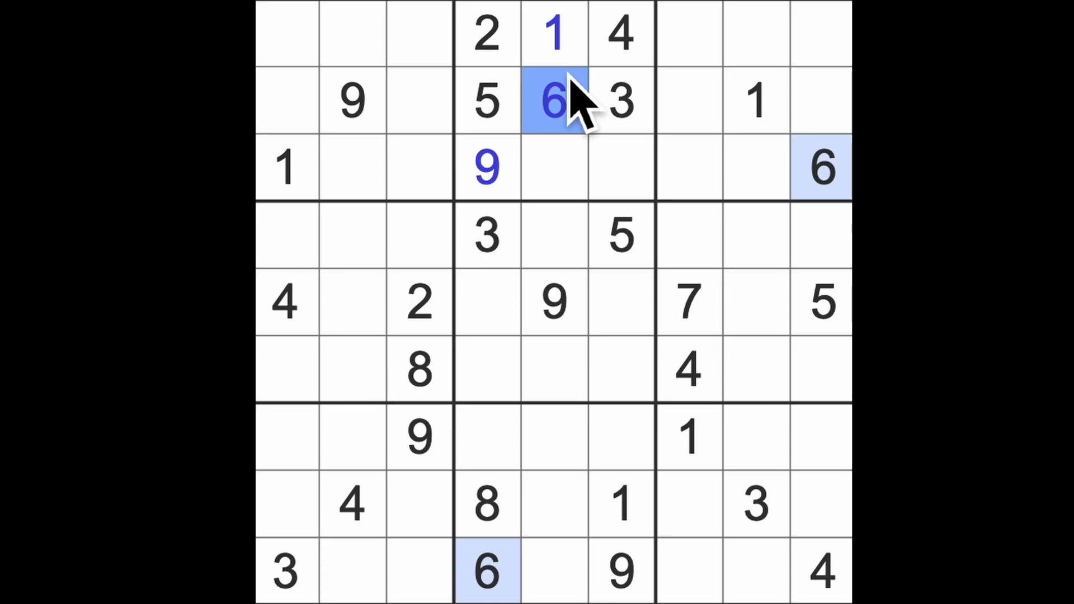
mouse_move(620, 301)
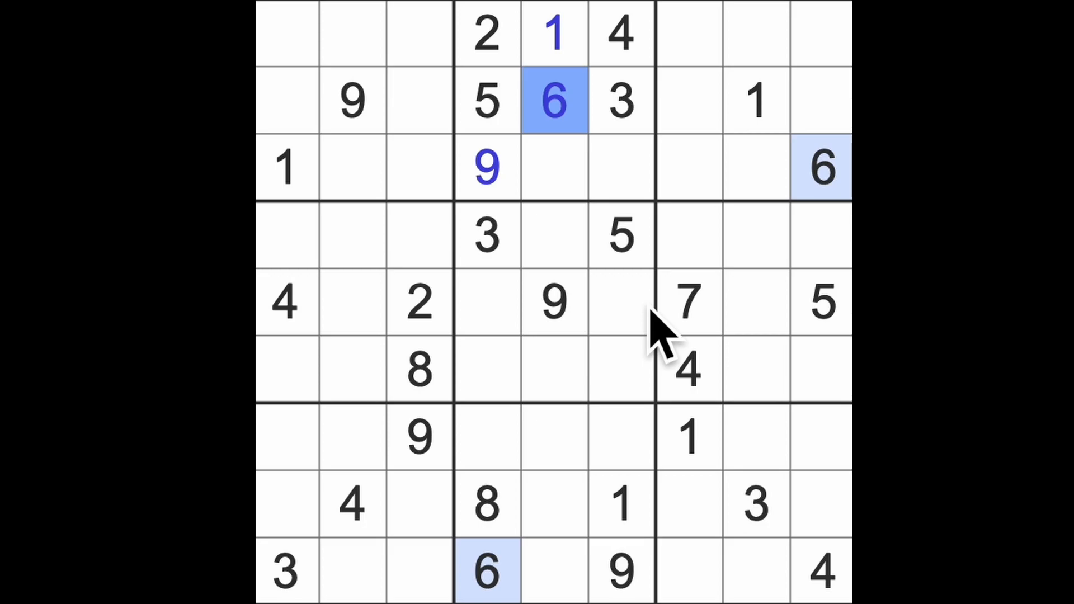
mouse_move(647, 366)
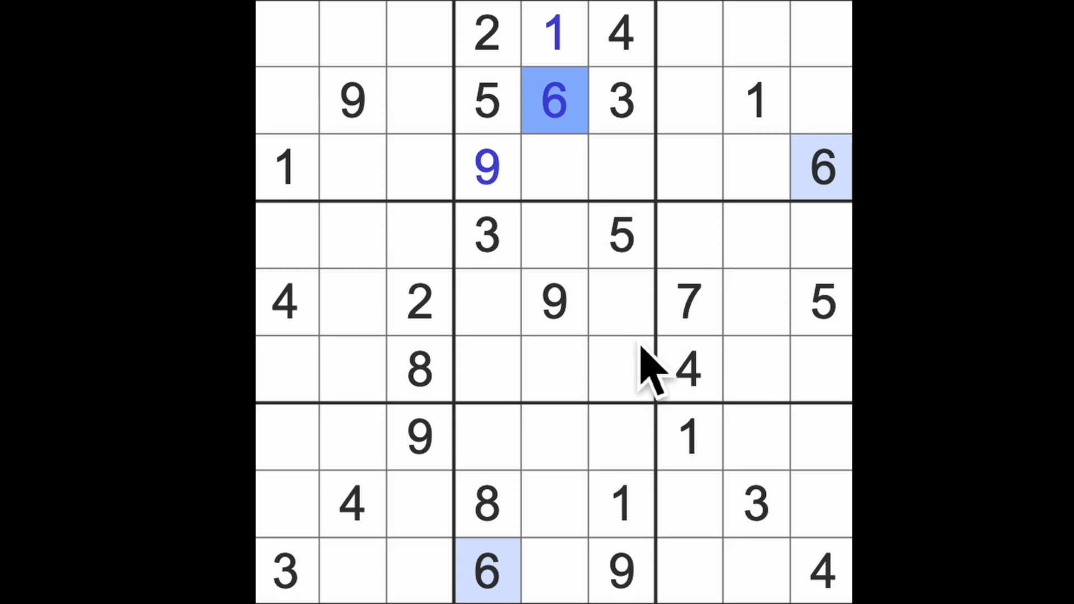
mouse_move(640, 335)
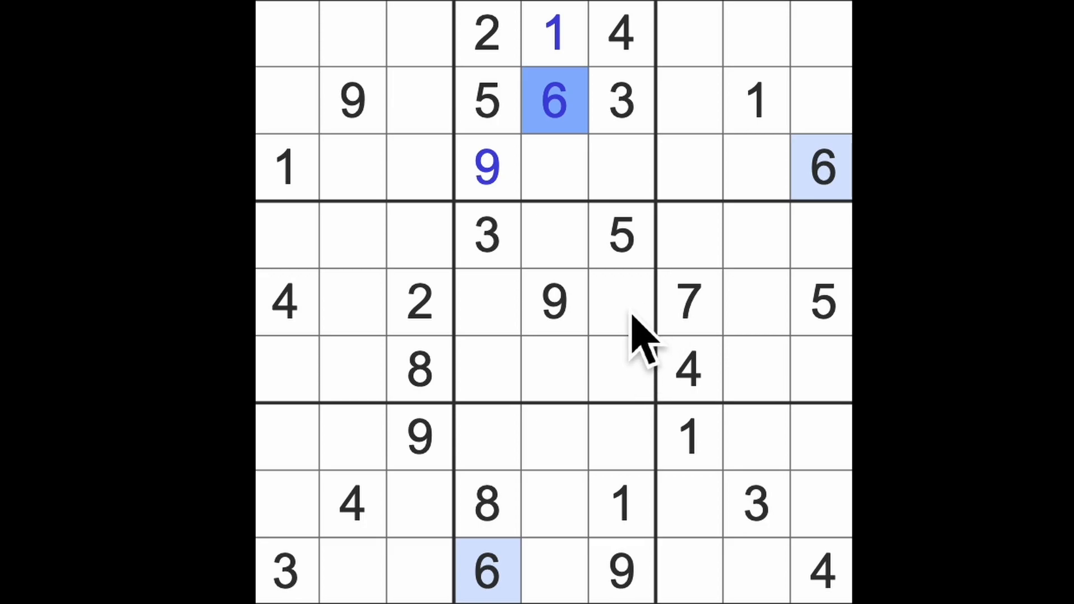
left_click(486, 168)
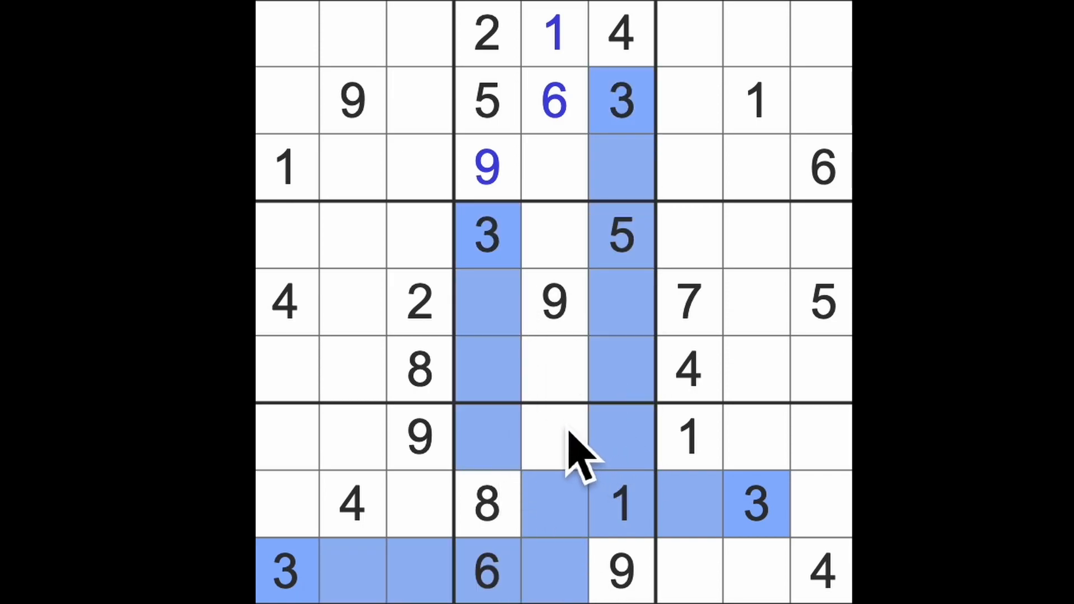
Pick the empty cells at row 6, column 9 and row 7, column 5 for 3s.
left_click(553, 439)
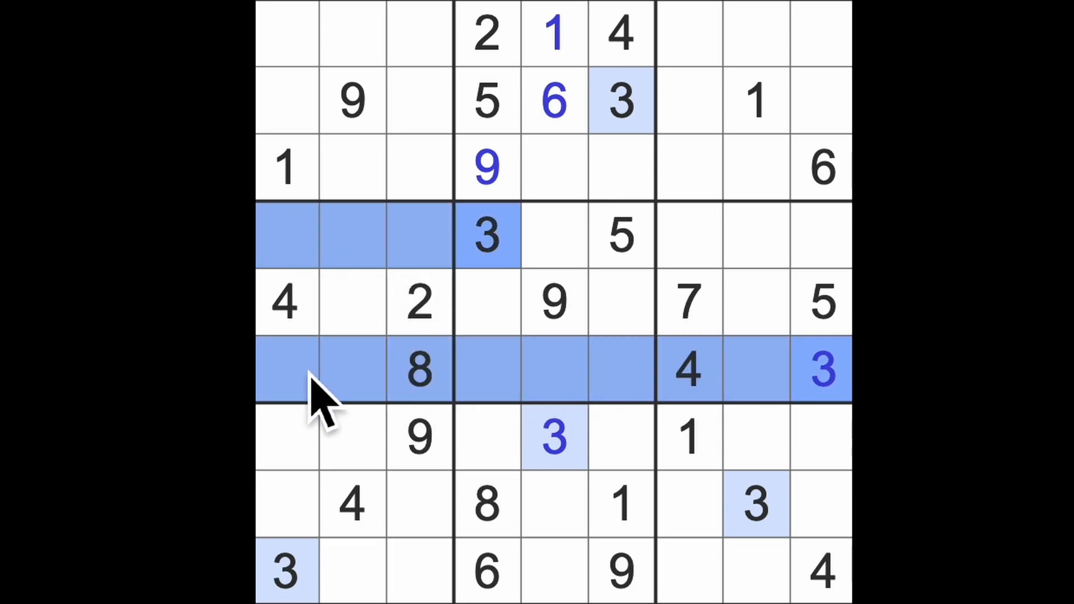
left_click(351, 302)
type("3")
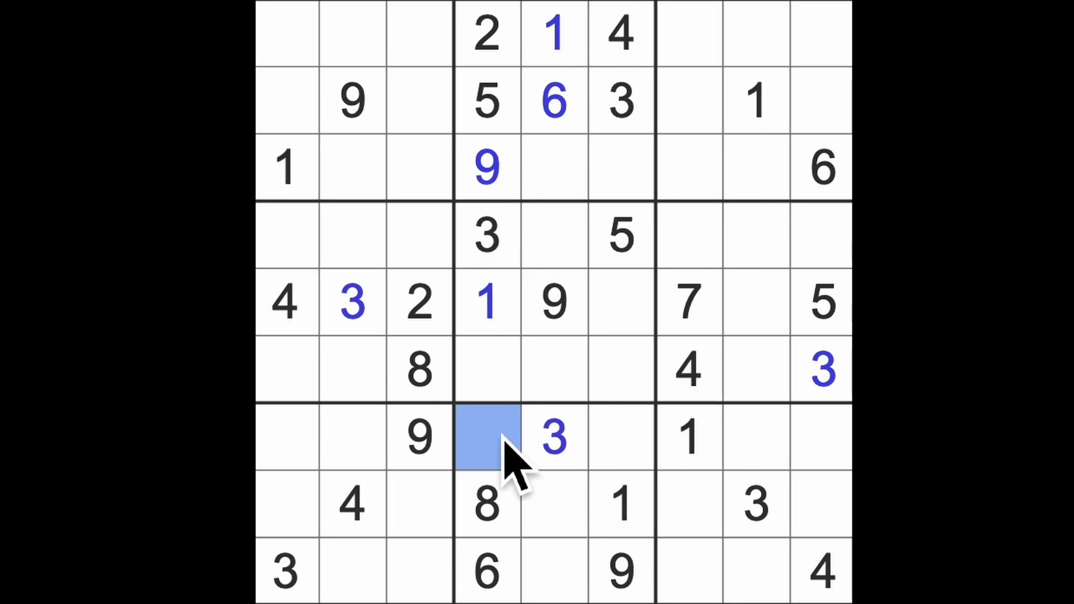
Add two 4s in the centre boxes and put 7 at row 6, column 4, replacing a wrong 6.
type("4")
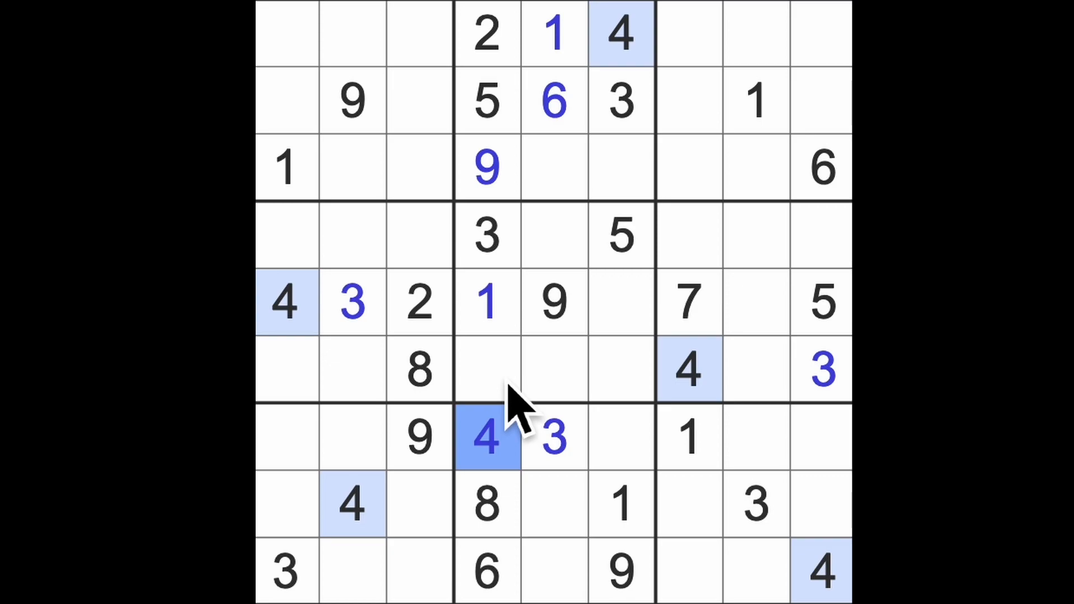
left_click(486, 369)
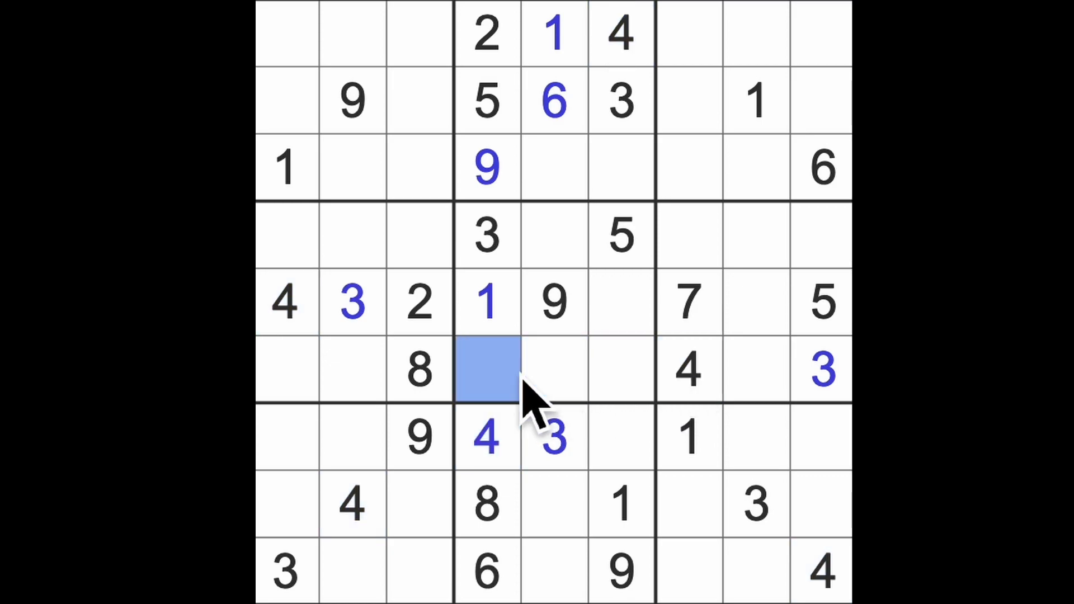
type("4")
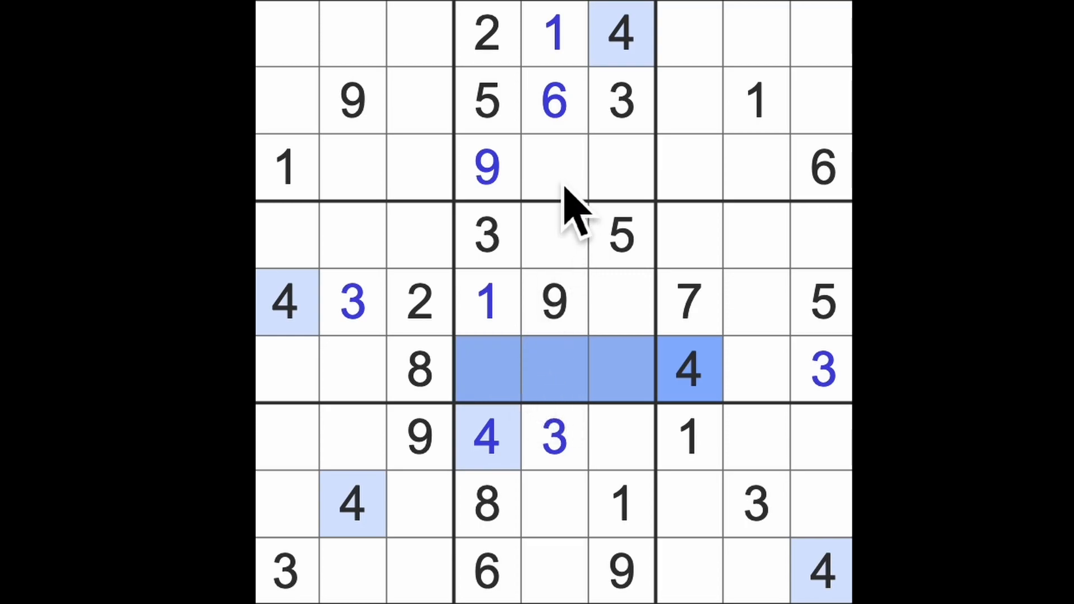
left_click(555, 236)
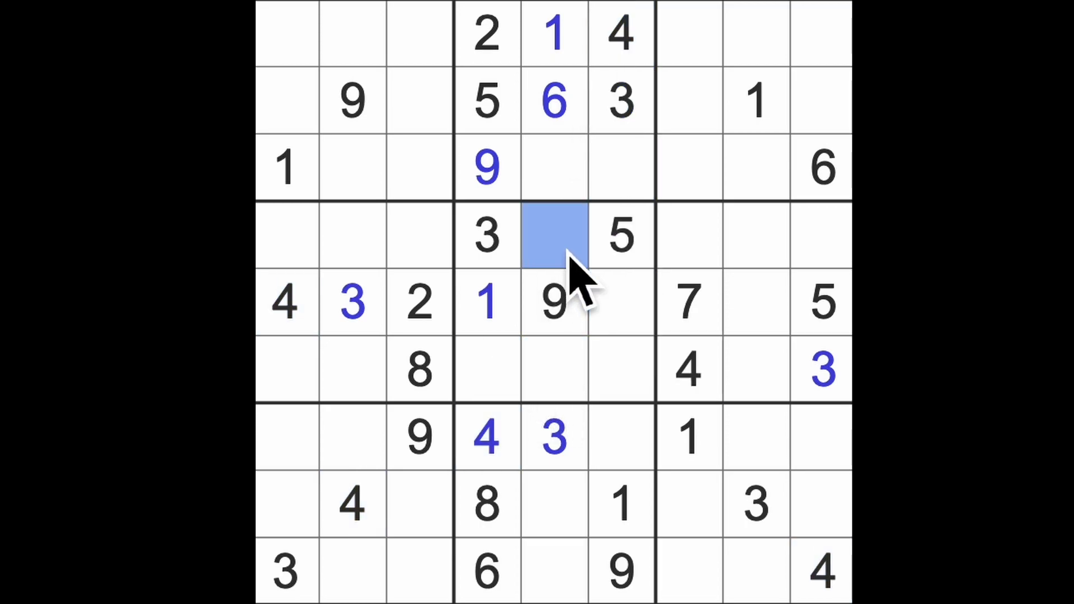
left_click(486, 370)
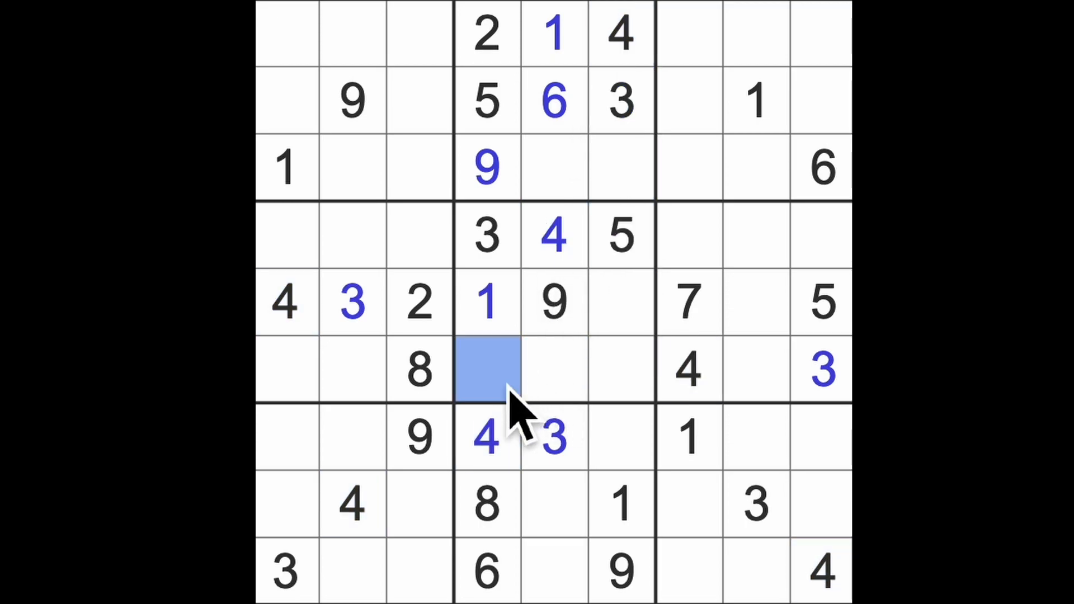
type("6")
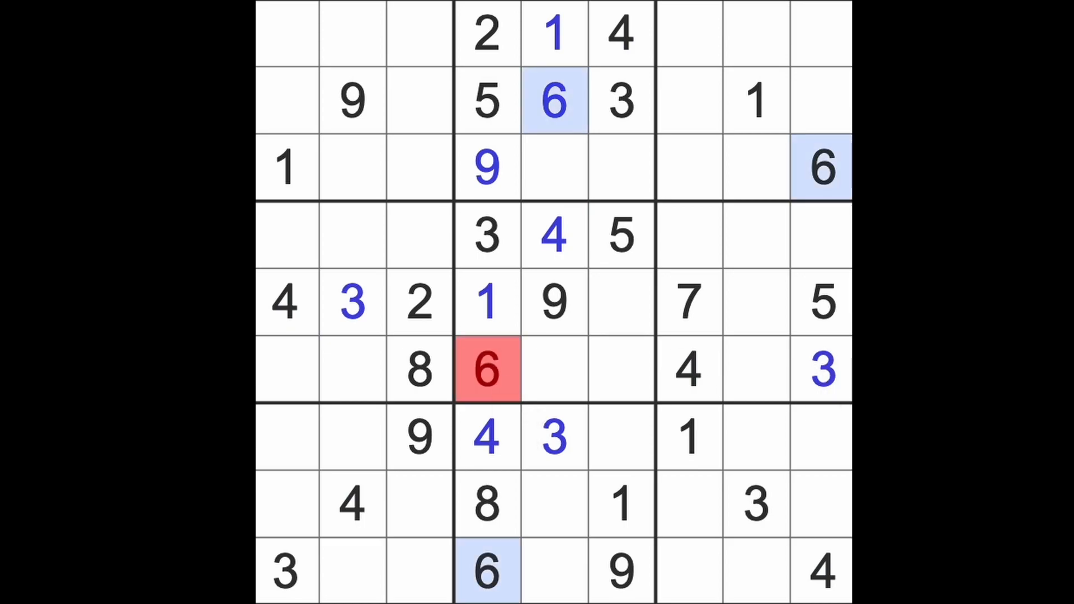
left_click(486, 369)
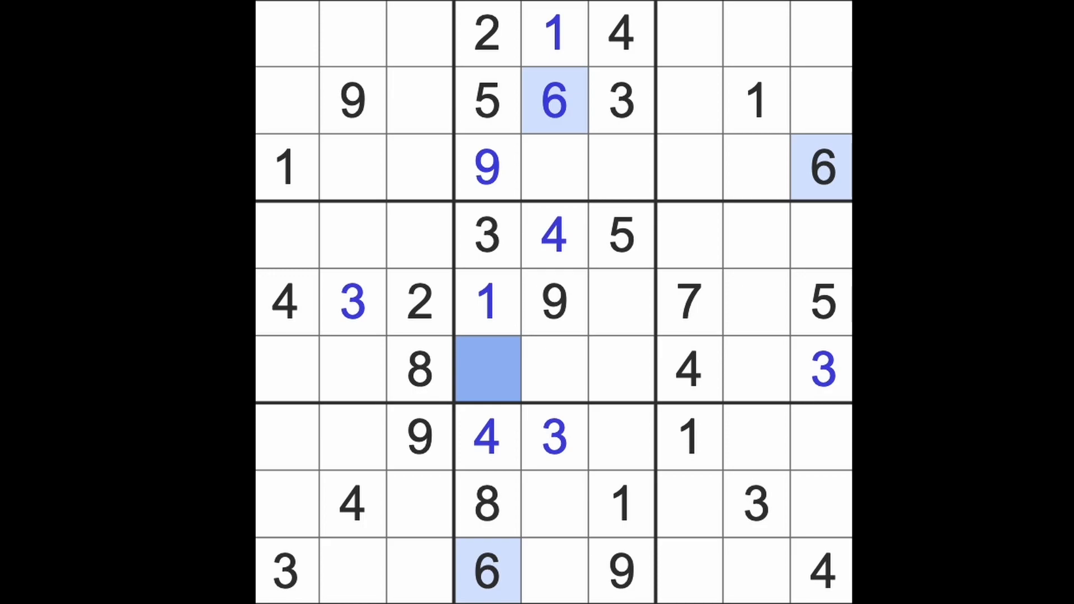
type("7")
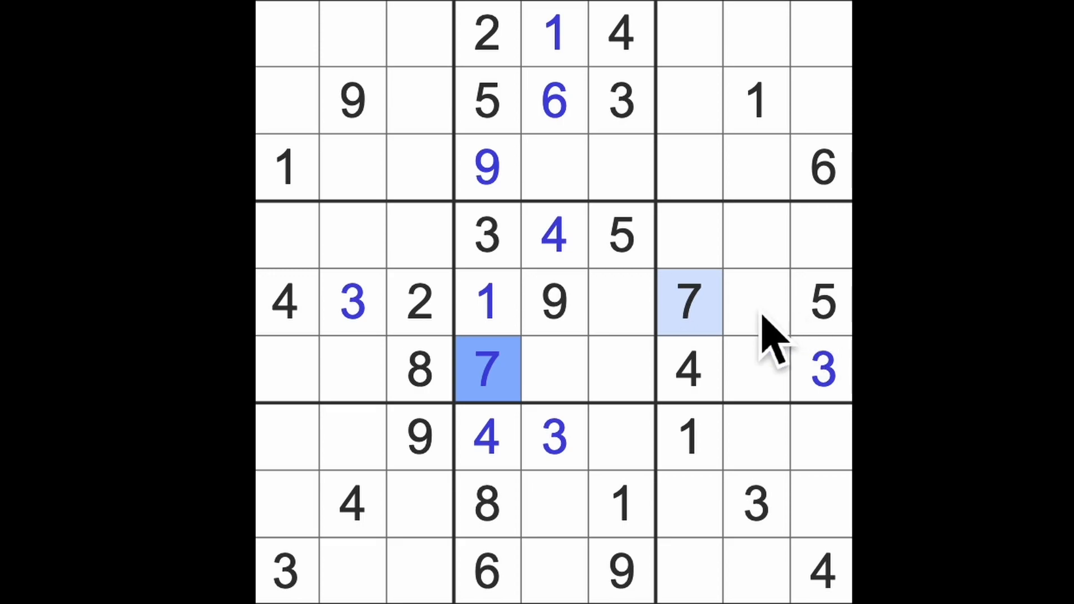
mouse_move(658, 383)
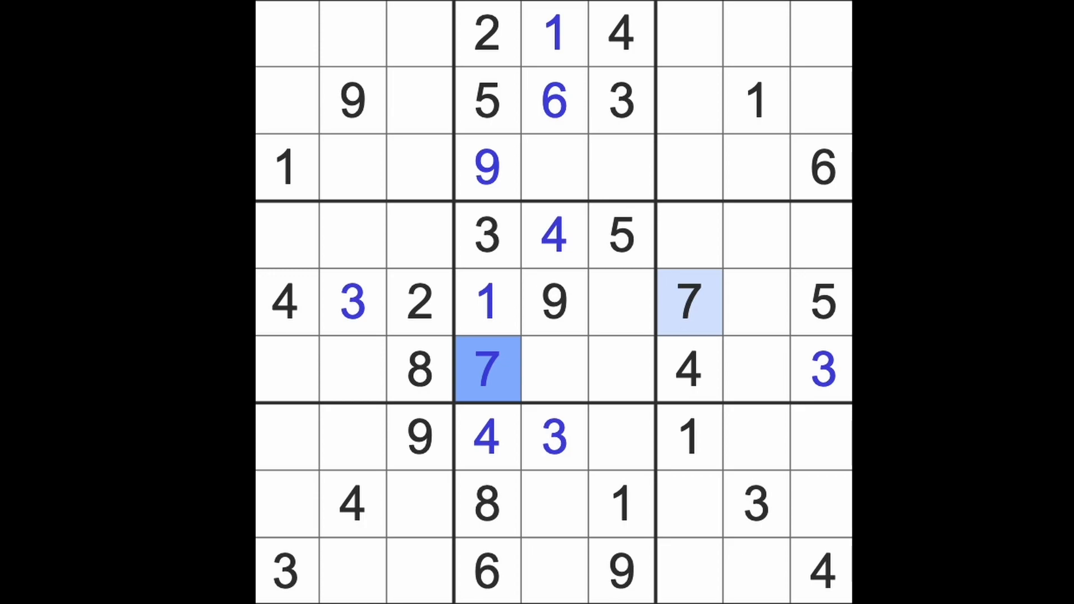
mouse_move(589, 381)
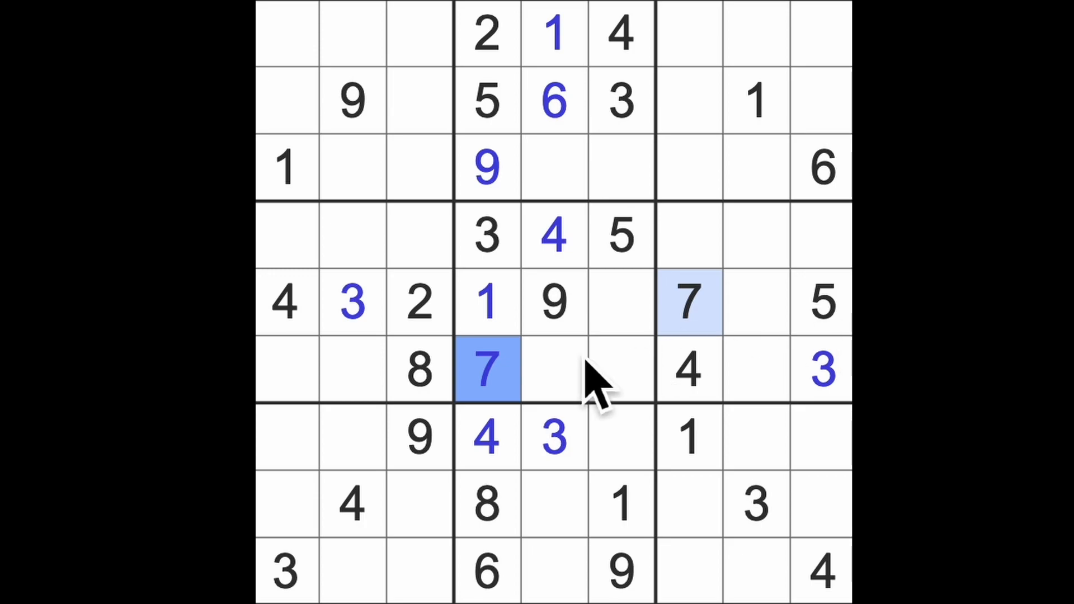
mouse_move(606, 407)
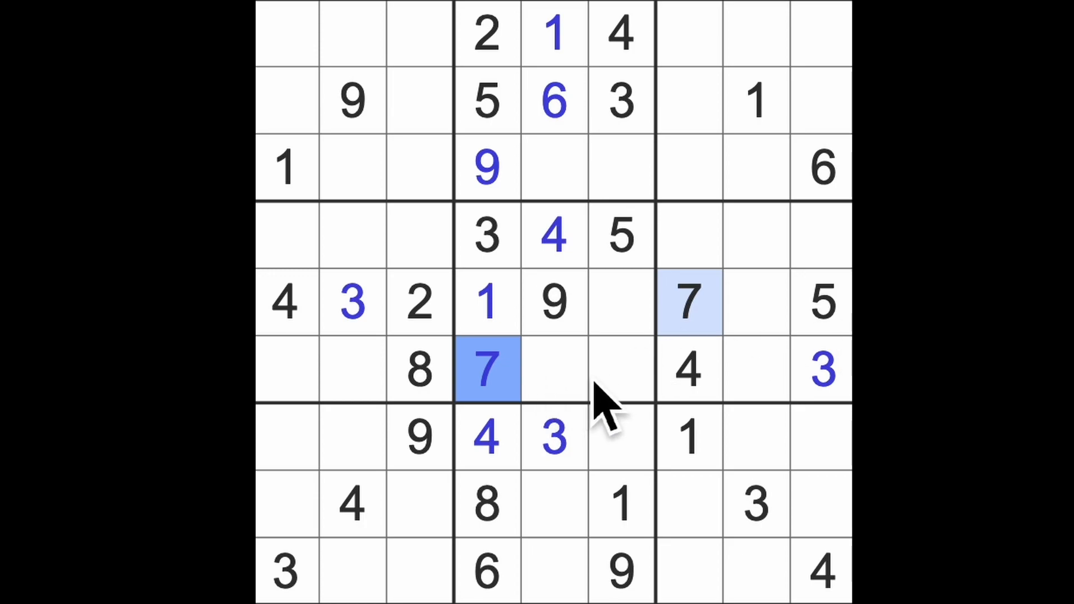
mouse_move(616, 407)
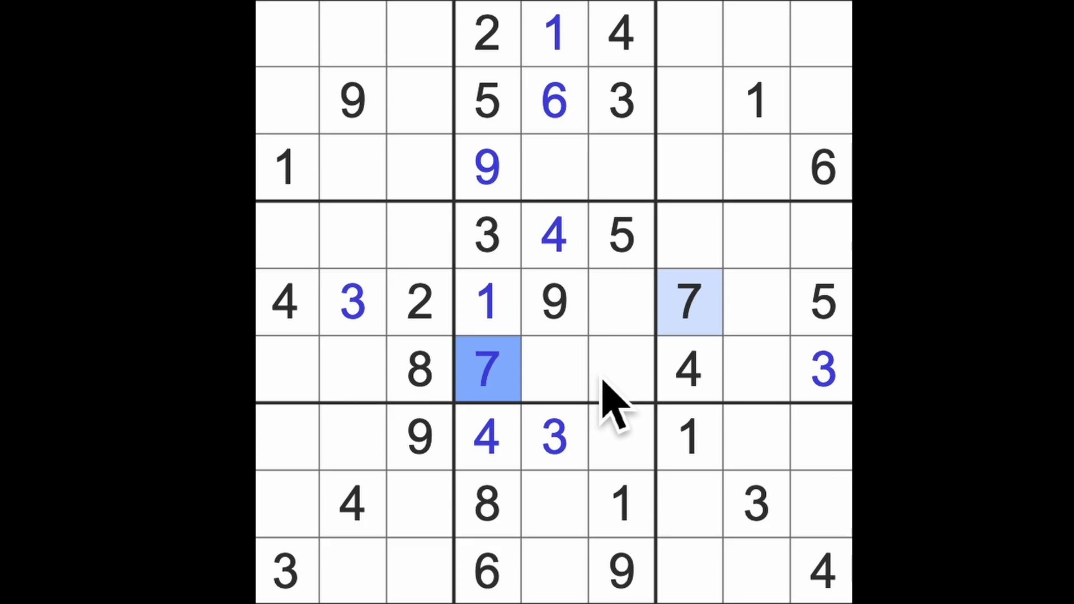
mouse_move(685, 403)
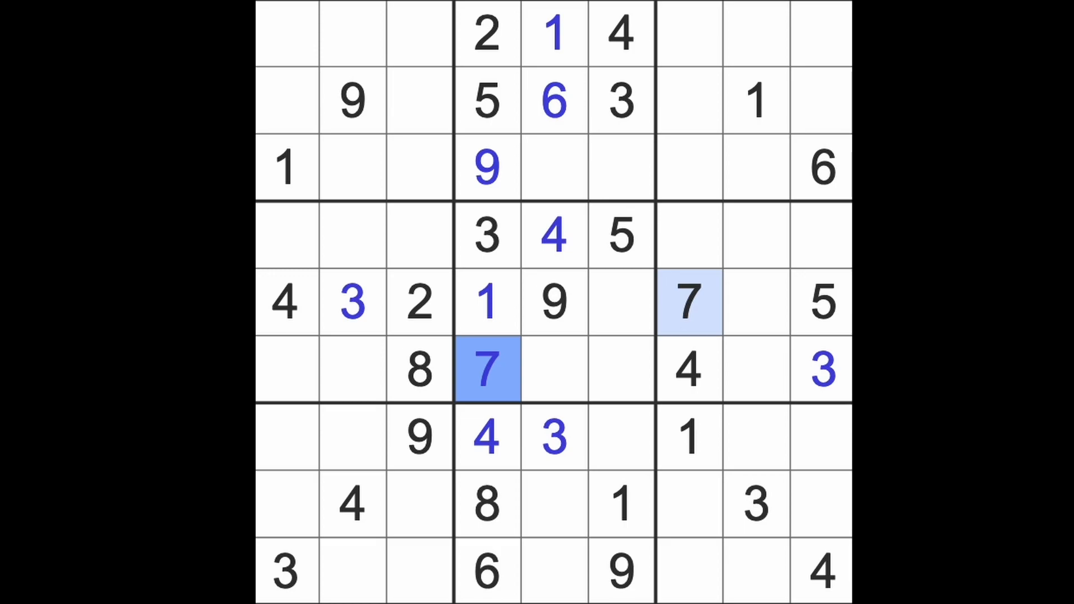
mouse_move(781, 165)
type("1")
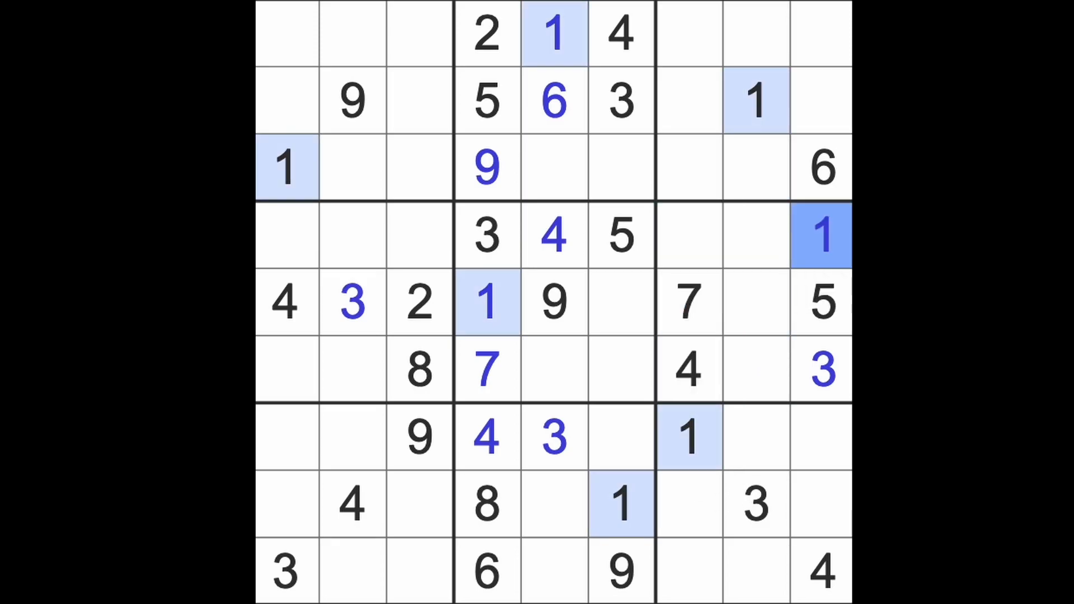
Enter 1s at row 6, column 2 and at row 9, column 3.
left_click(286, 236)
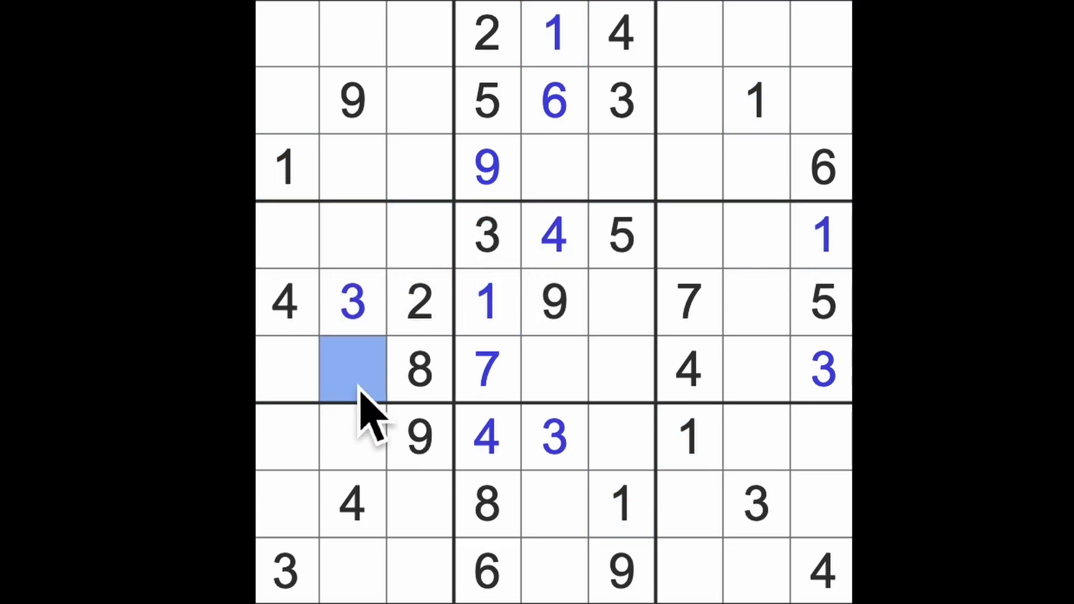
type("1")
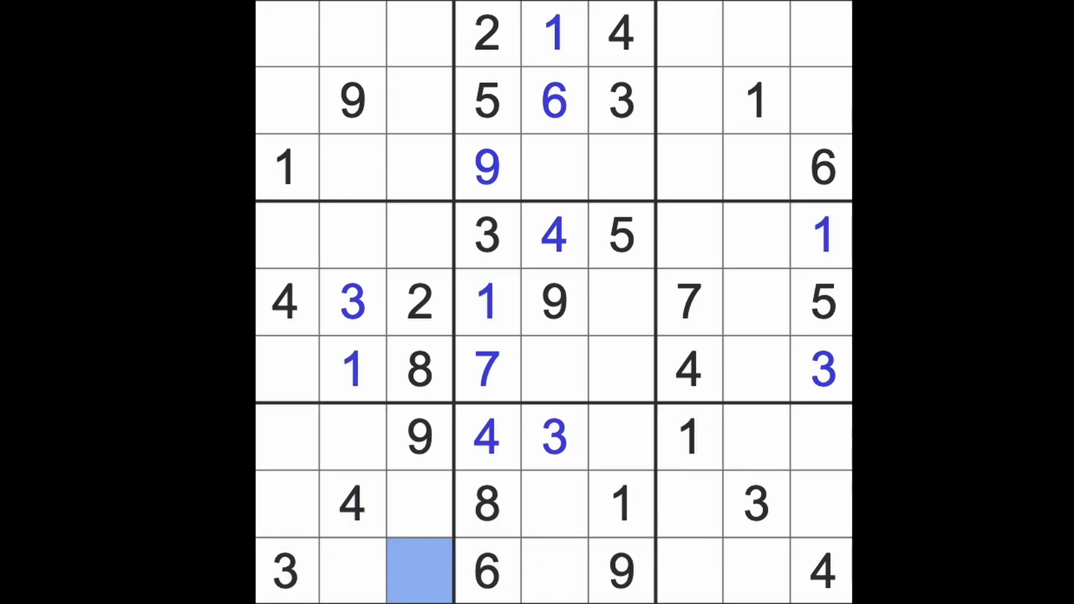
type("1")
left_click(287, 369)
type("5")
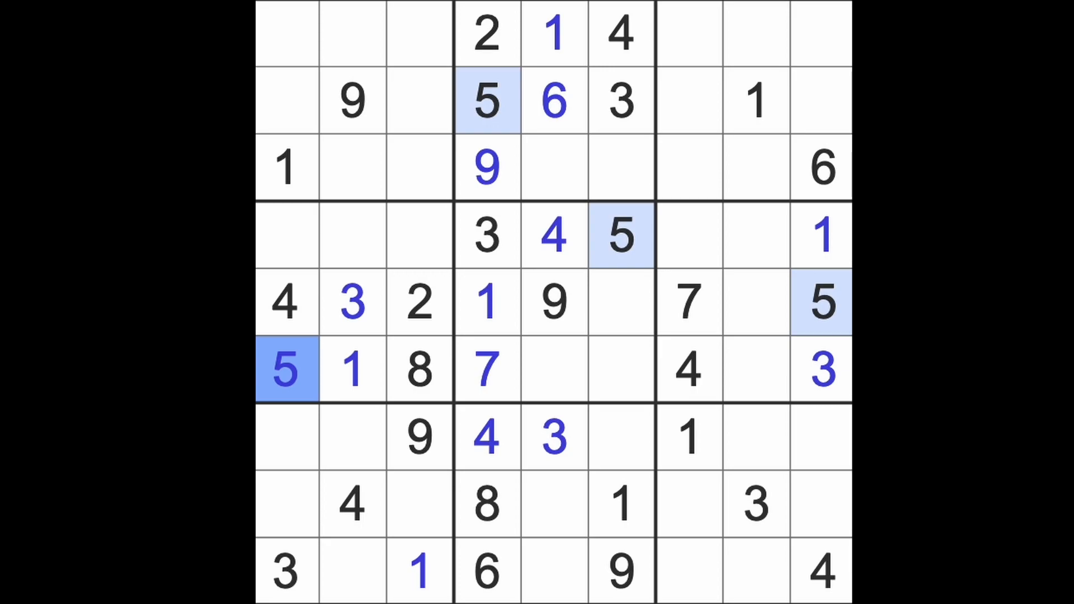
mouse_move(435, 274)
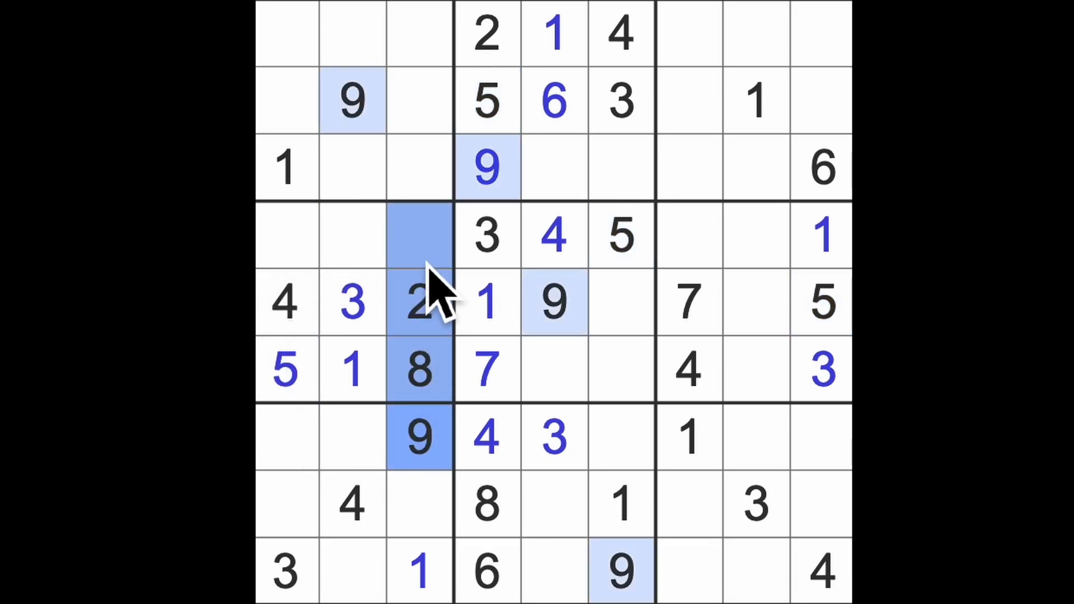
Enter 9 in the first cell of row 4 and mark the nearby empty cells.
left_click(286, 235)
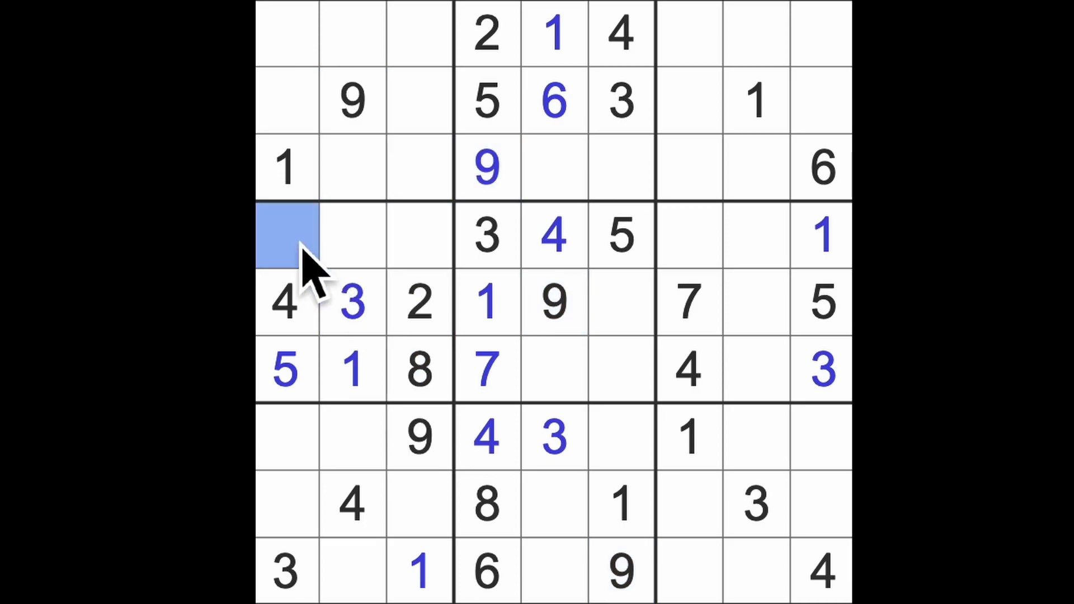
type("9")
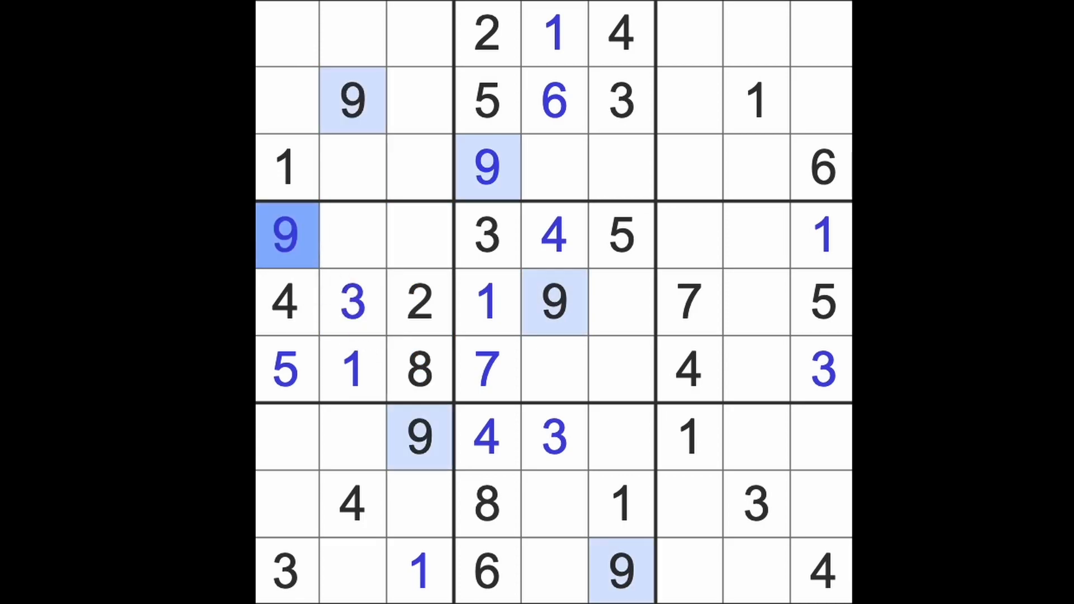
left_click(420, 236)
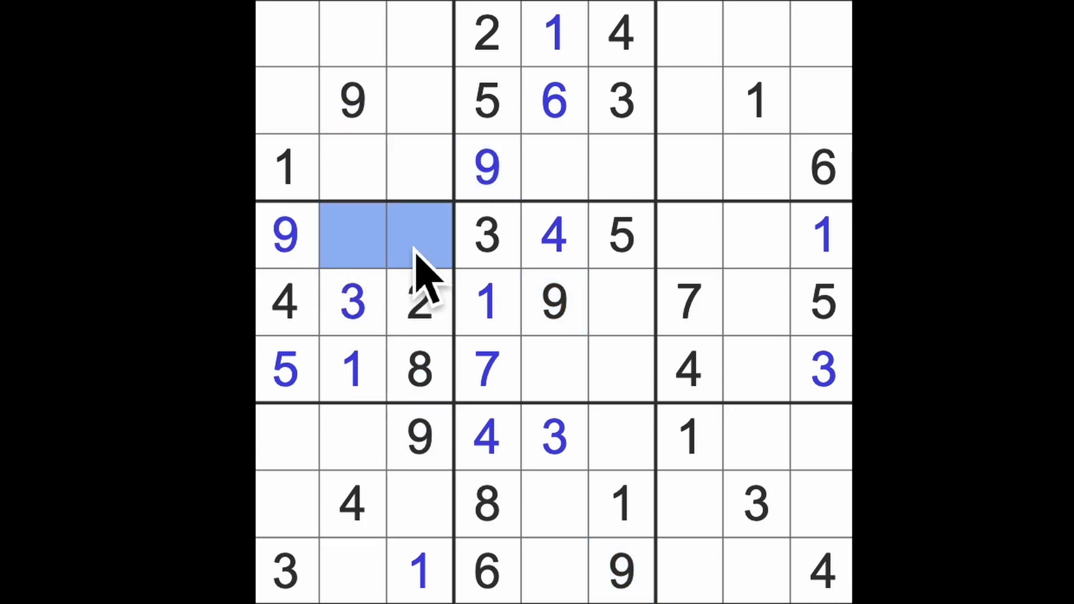
left_click(753, 236)
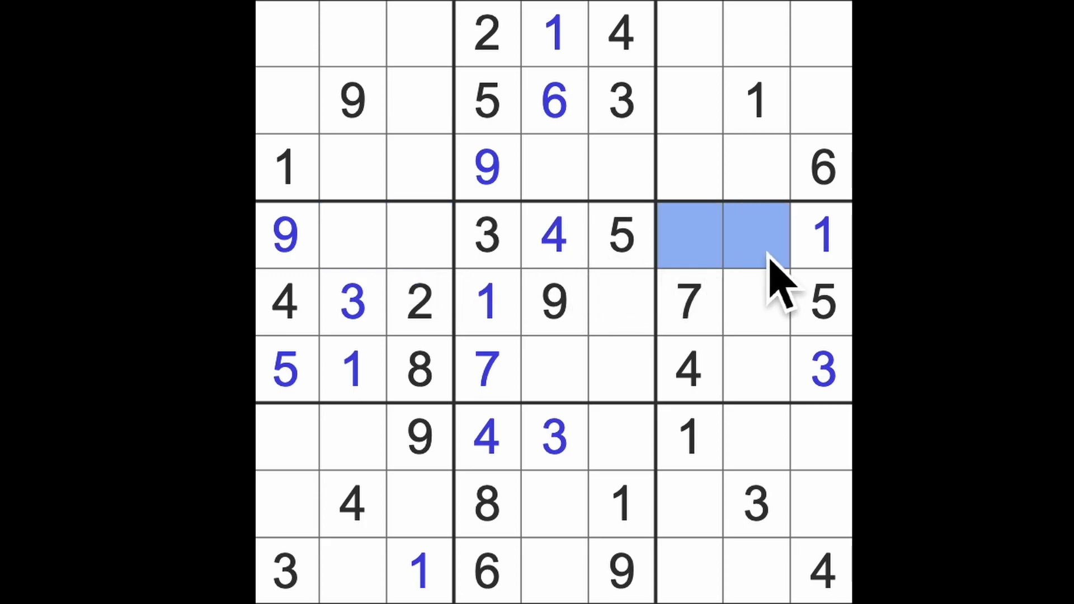
mouse_move(767, 301)
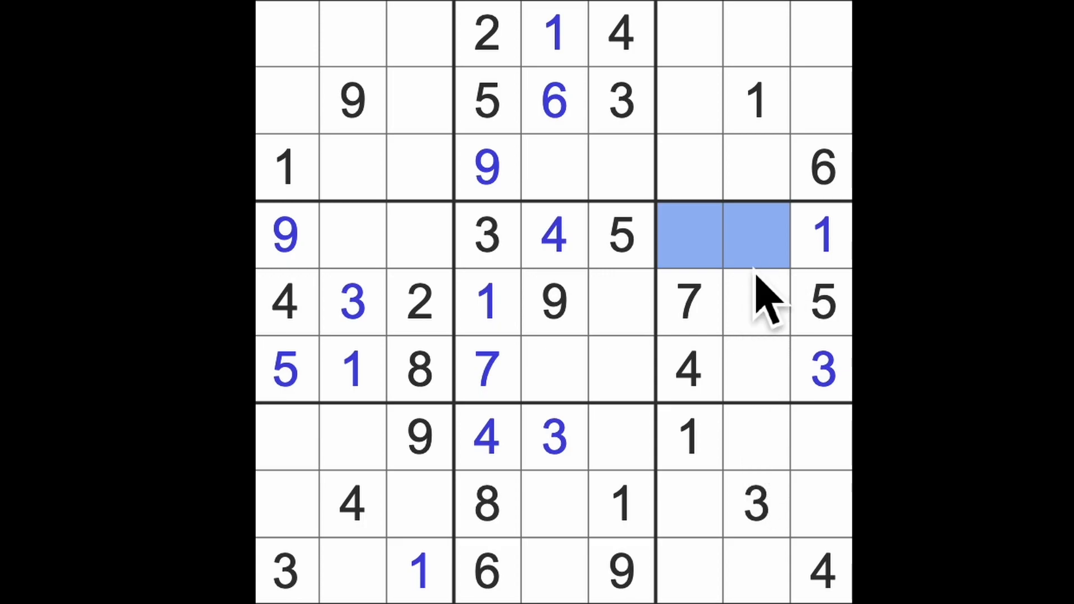
mouse_move(774, 349)
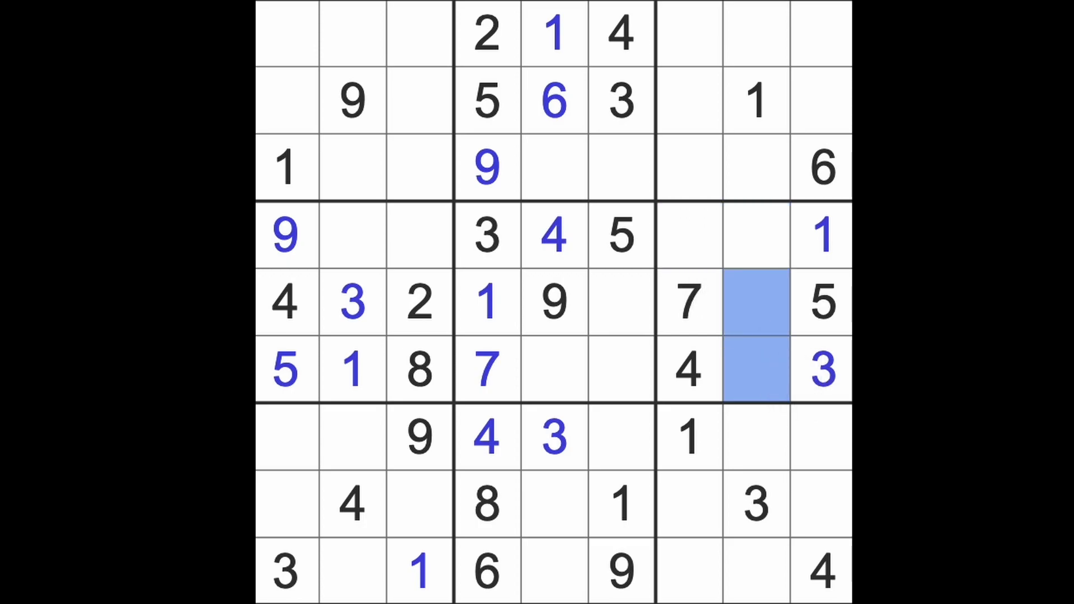
mouse_move(524, 335)
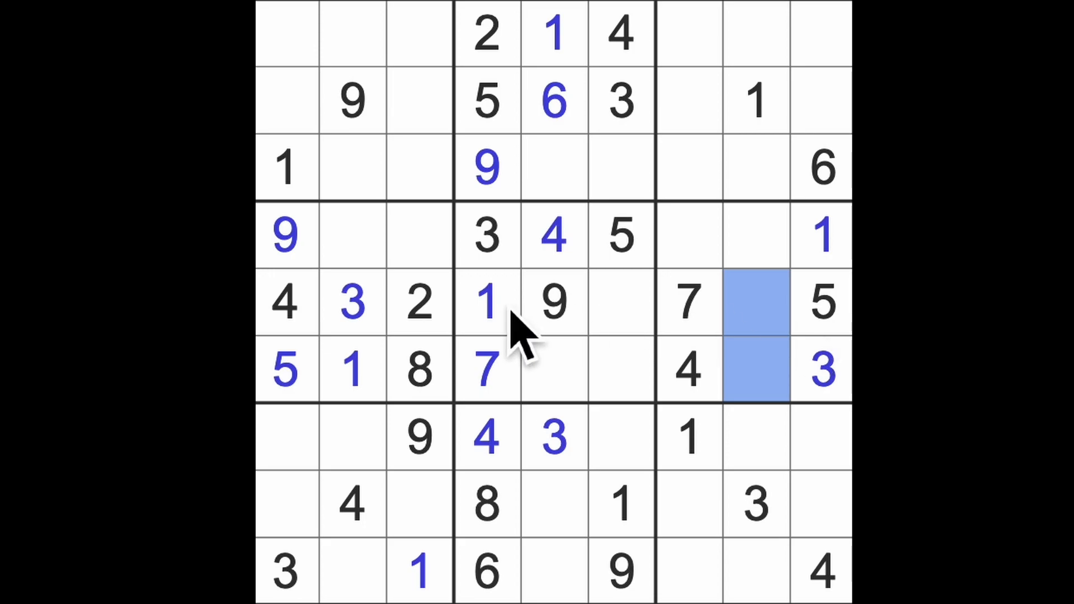
Enter 8 at row 5, column 6 and 2 in the last empty cell of row 6.
left_click(754, 369)
type("9")
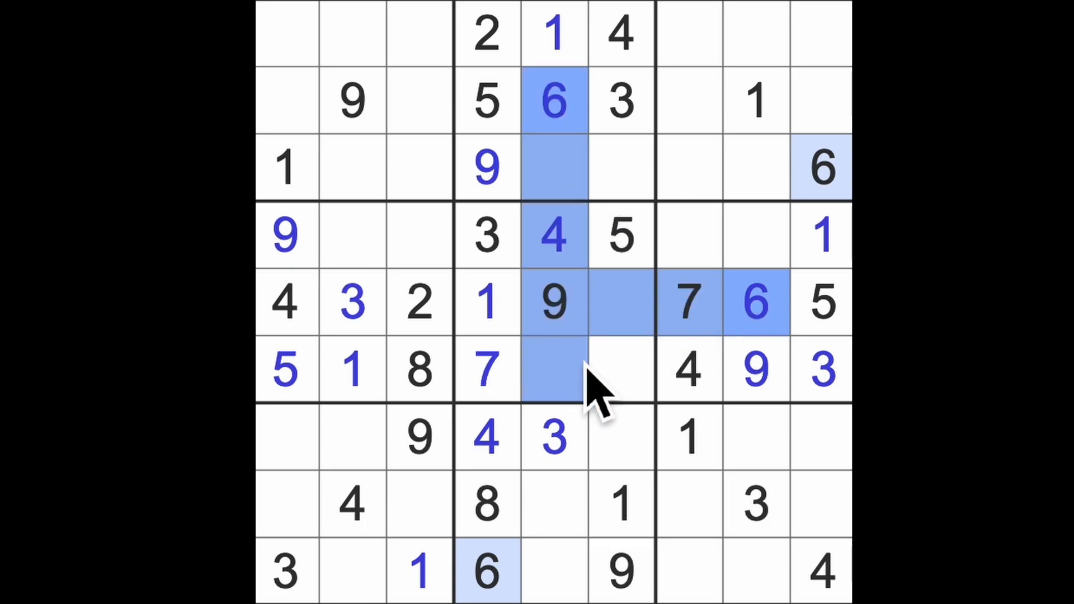
left_click(620, 370)
type("6")
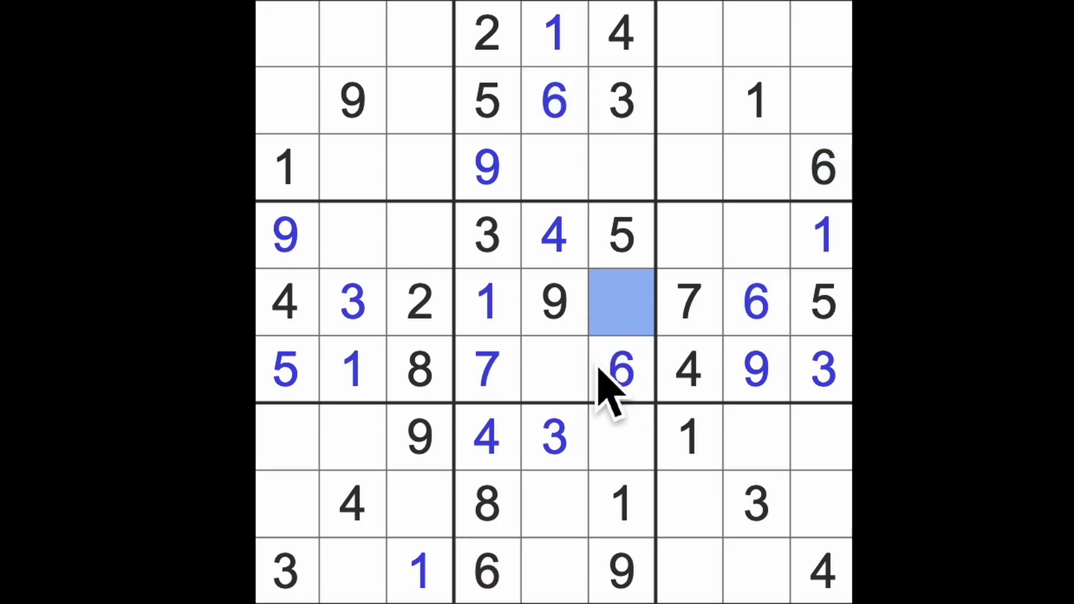
type("8")
left_click(622, 167)
type("7")
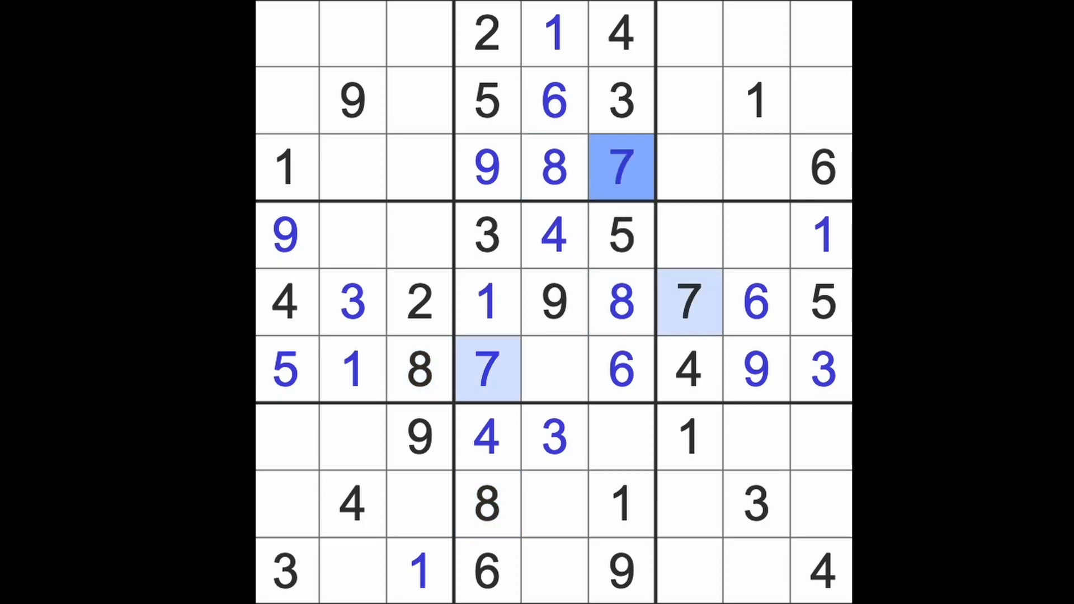
left_click(555, 369)
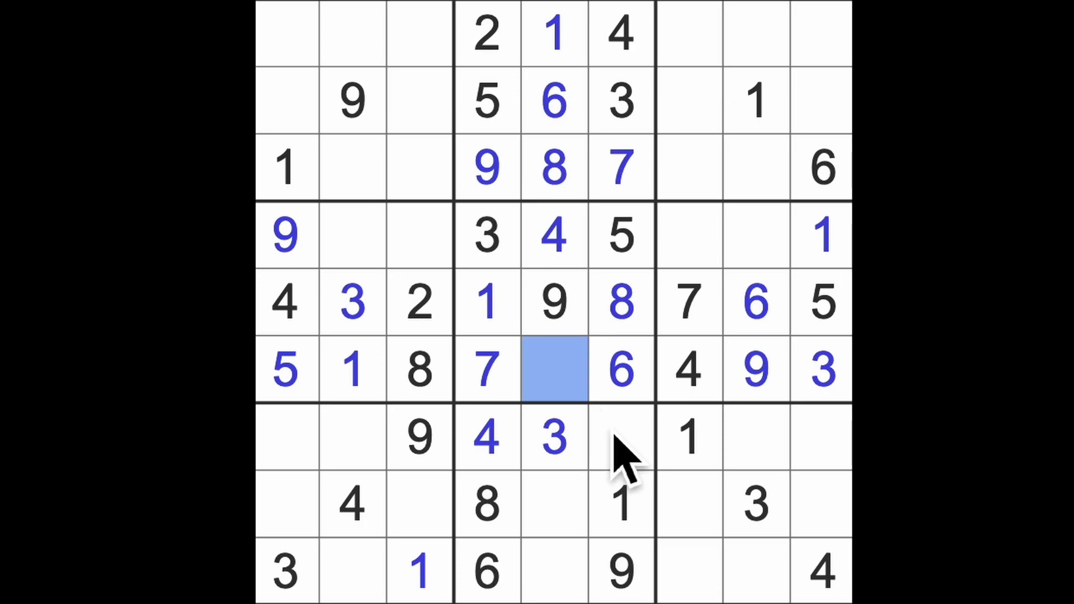
type("2")
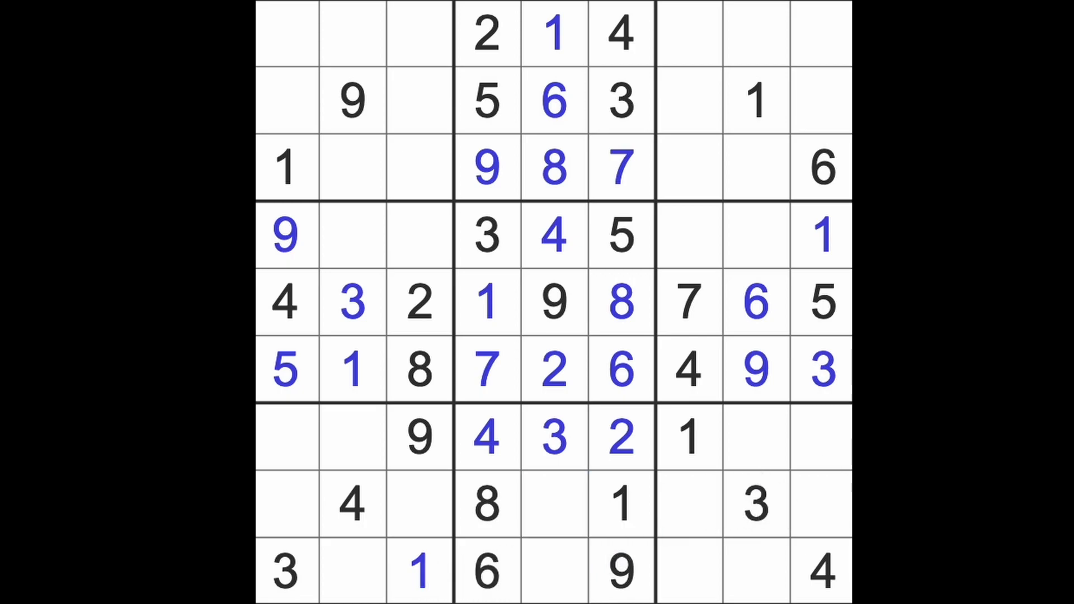
mouse_move(794, 459)
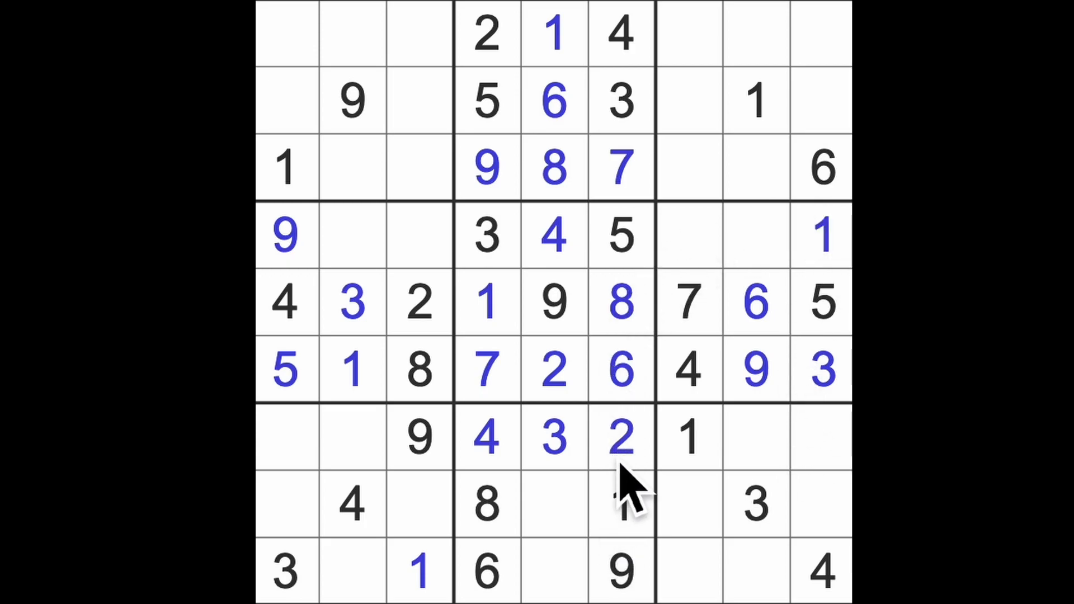
Enter a 4 at row 3, column 8.
left_click(619, 437)
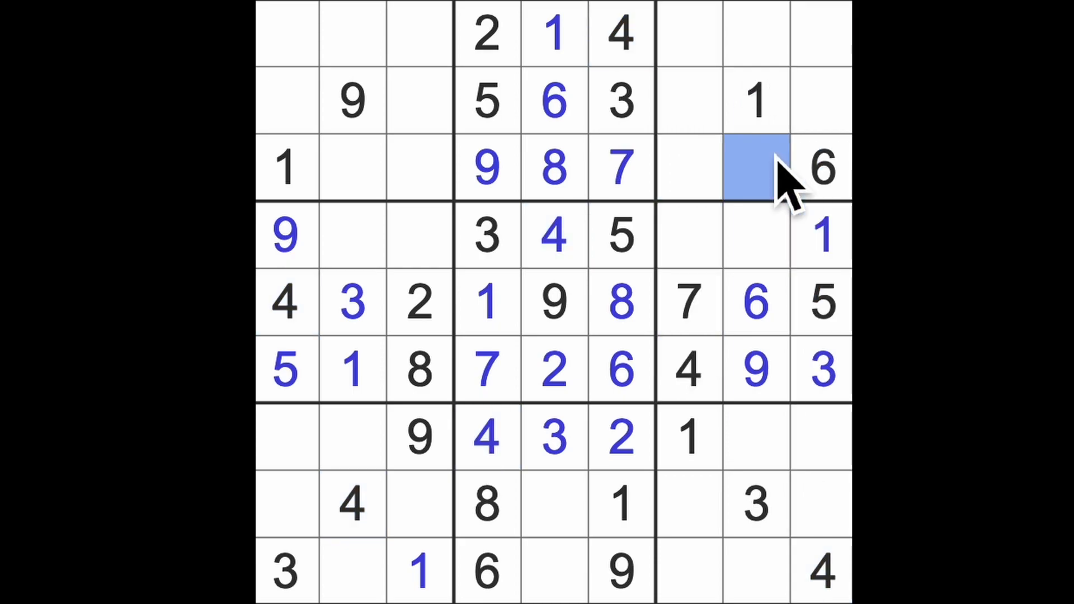
type("4")
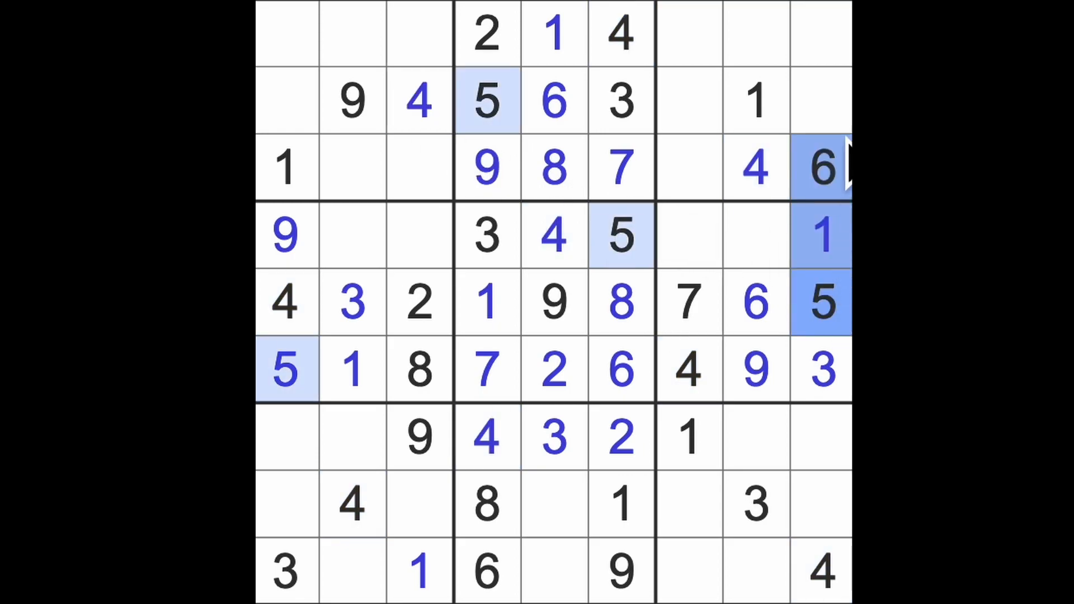
Enter 6 at row 8, column 7 after checking where the 5s and 7s sit.
left_click(285, 168)
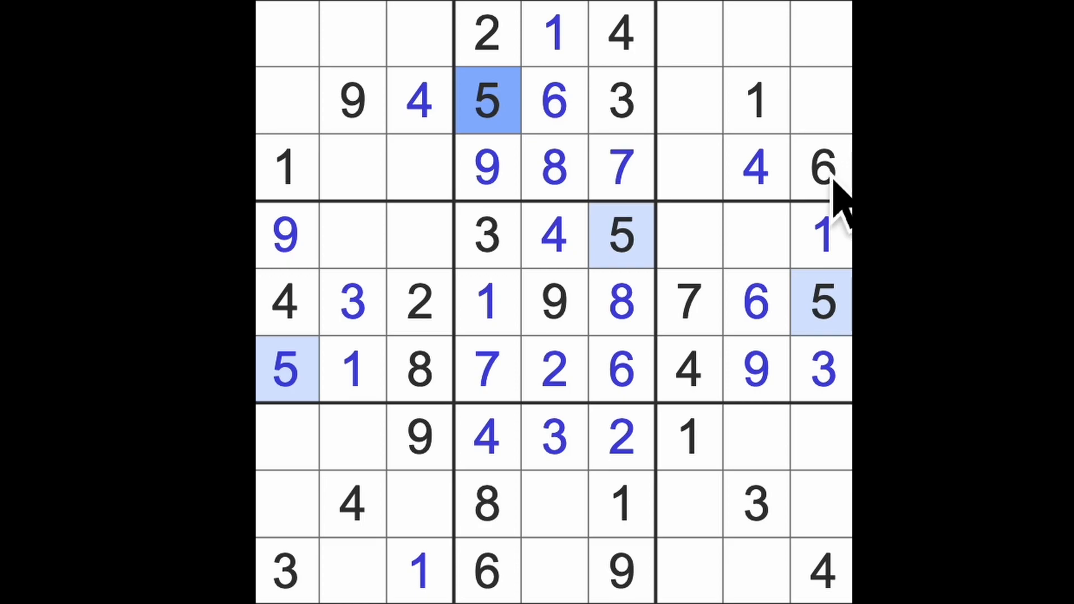
left_click(821, 167)
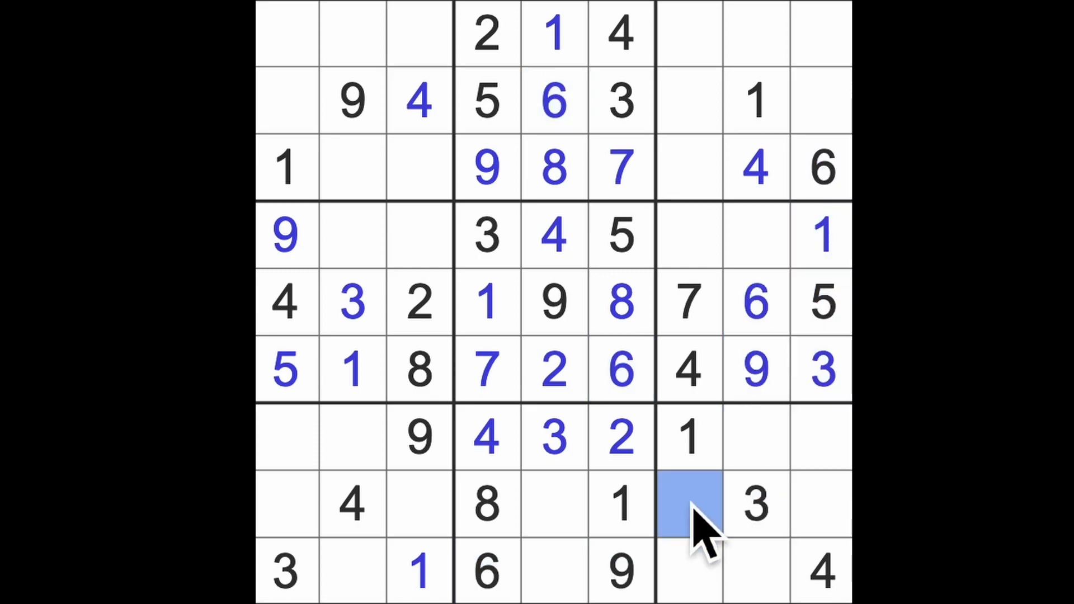
type("6")
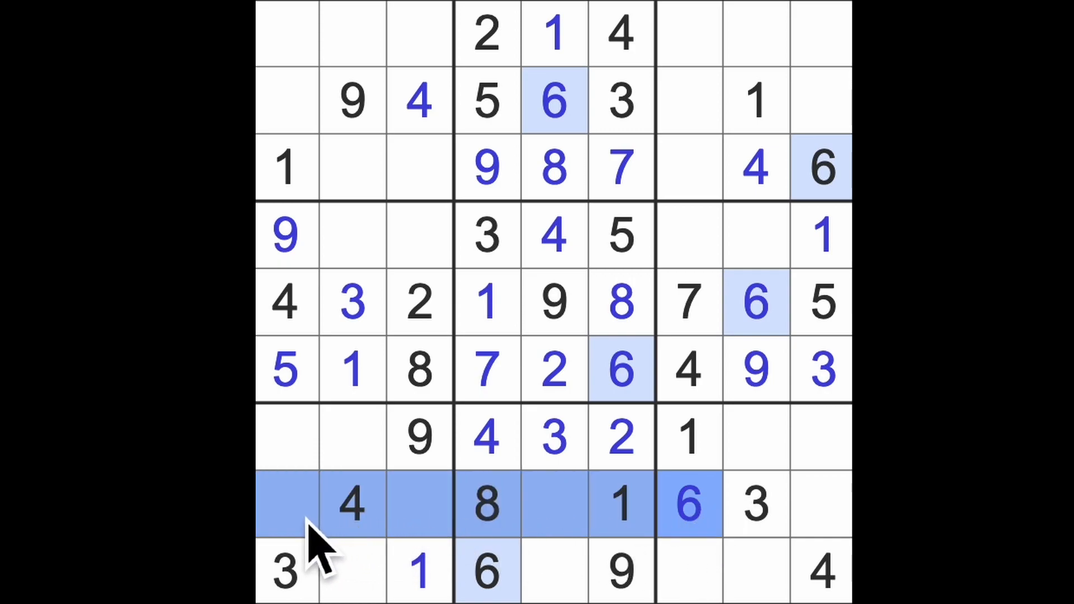
mouse_move(373, 479)
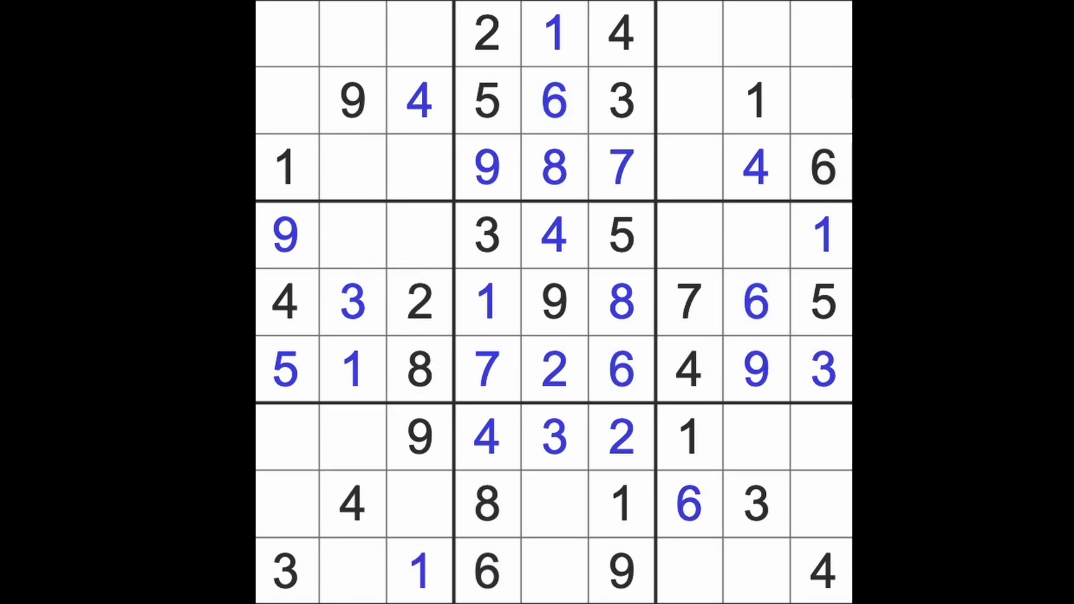
left_click(688, 302)
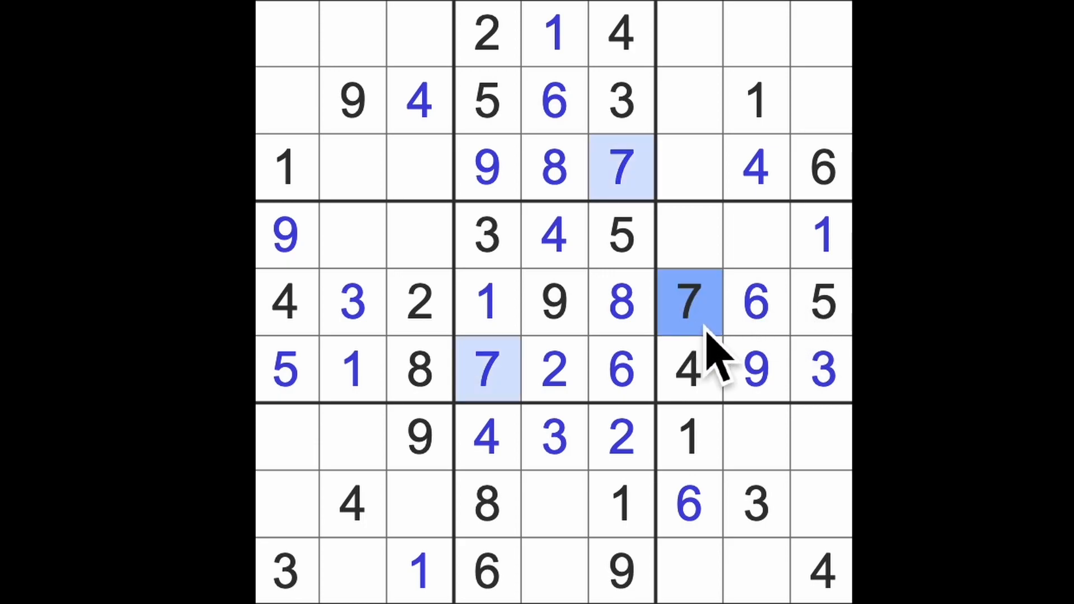
mouse_move(712, 384)
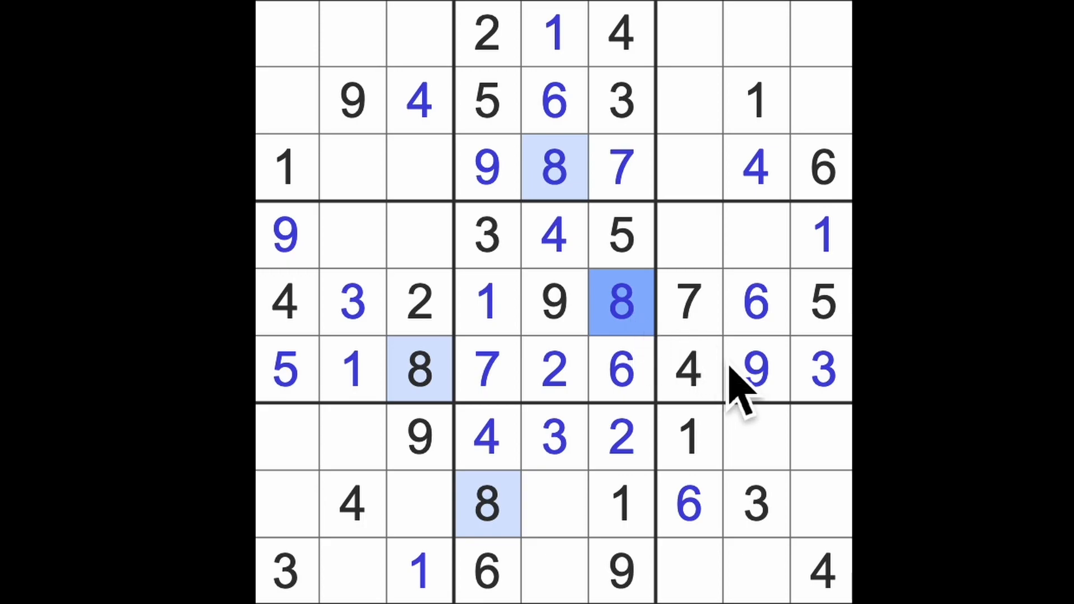
left_click(753, 370)
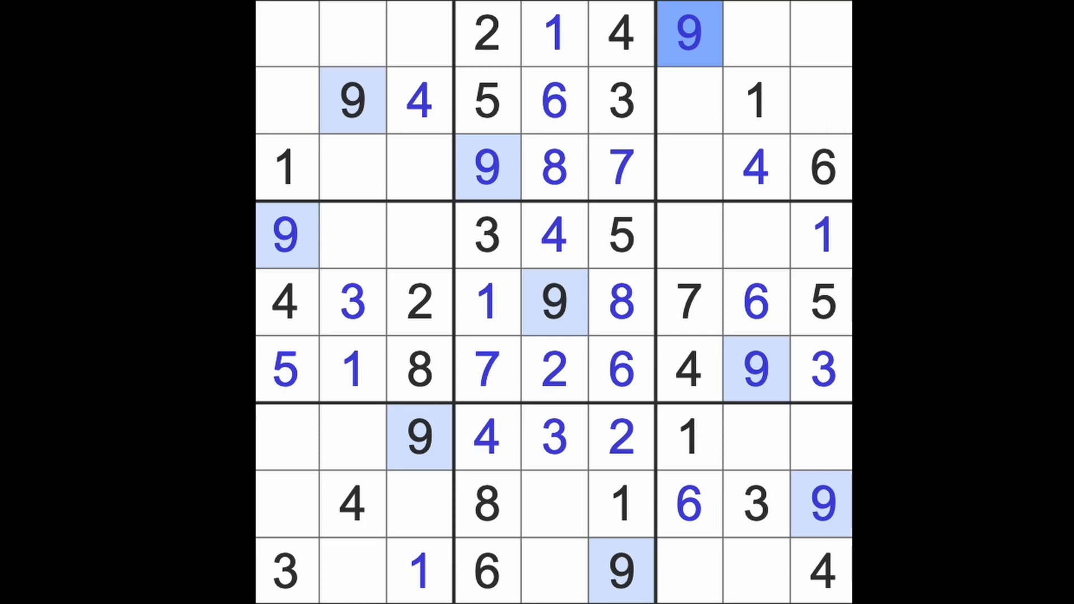
mouse_move(722, 171)
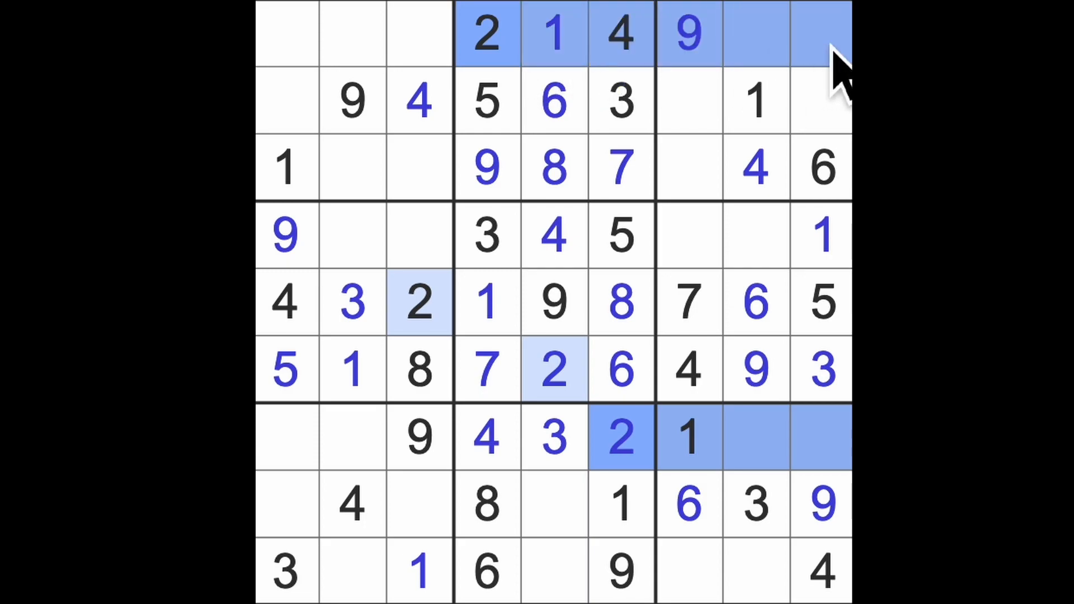
Place 2s at row 2 column 9, row 3 column 2, and row 8 column 1.
left_click(820, 100)
type("2")
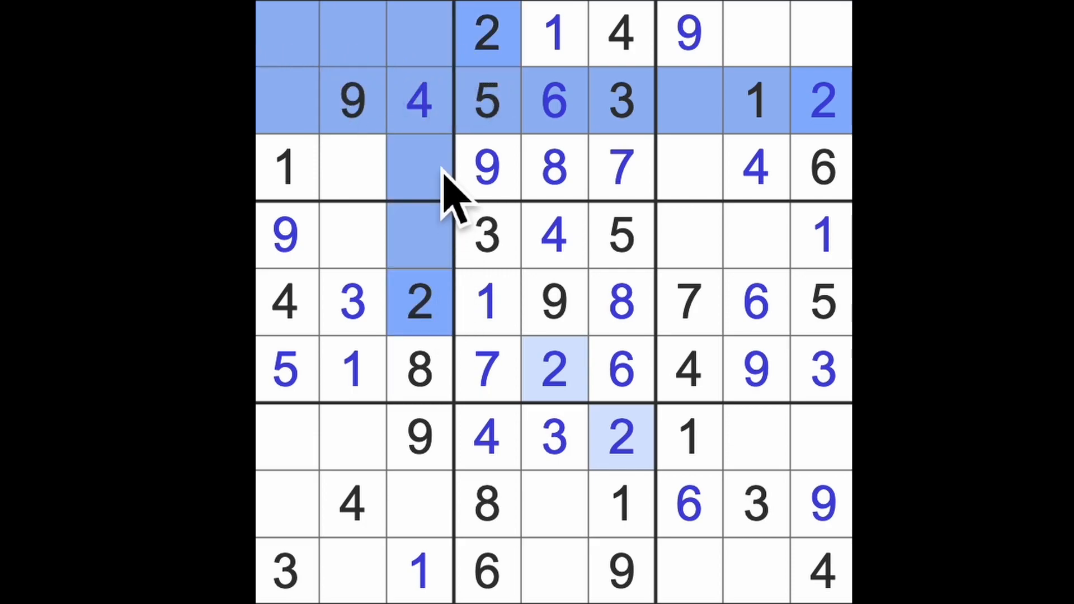
left_click(353, 167)
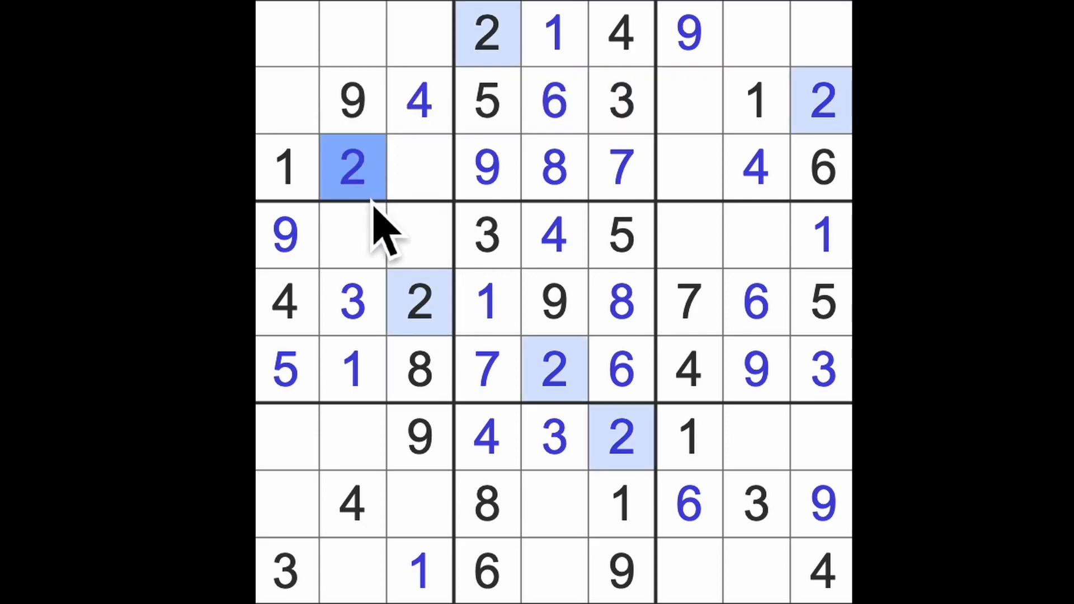
left_click(619, 438)
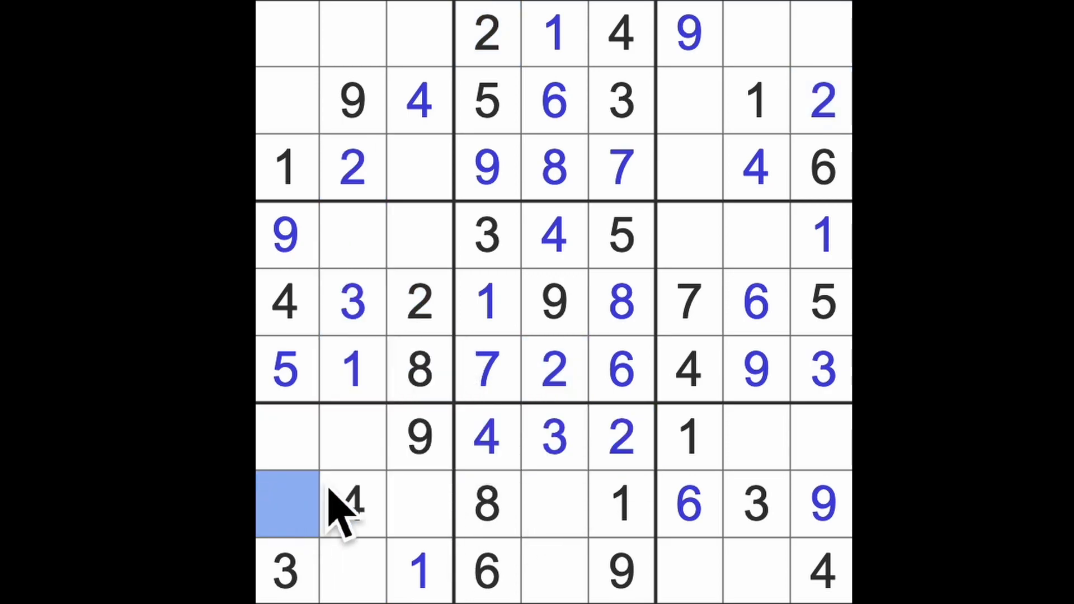
type("2")
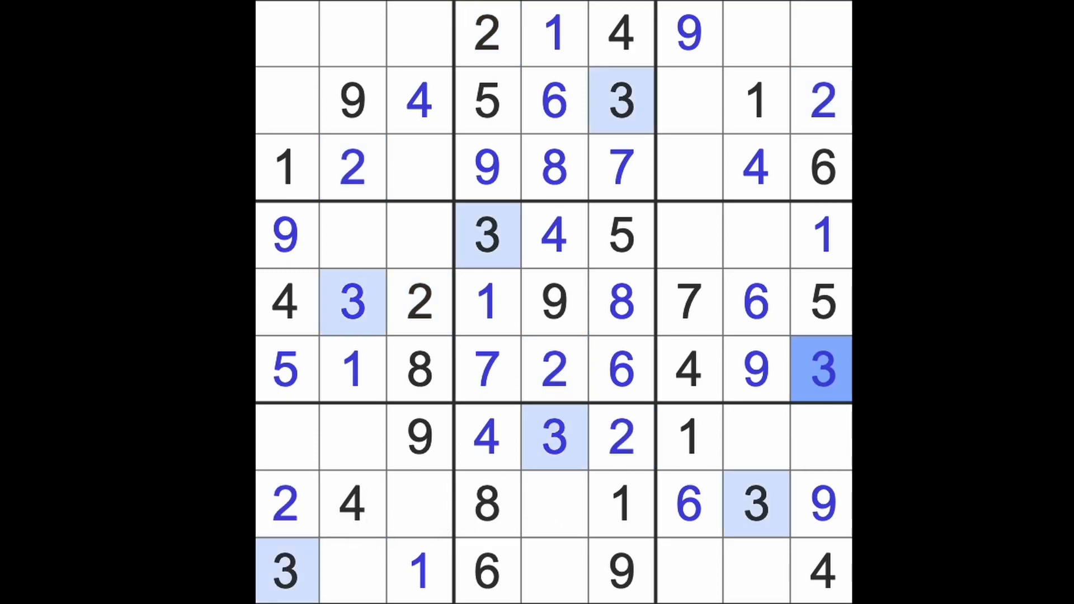
Enter 3 at row 3, column 7 and select row 1, column 3 for a 3.
left_click(820, 32)
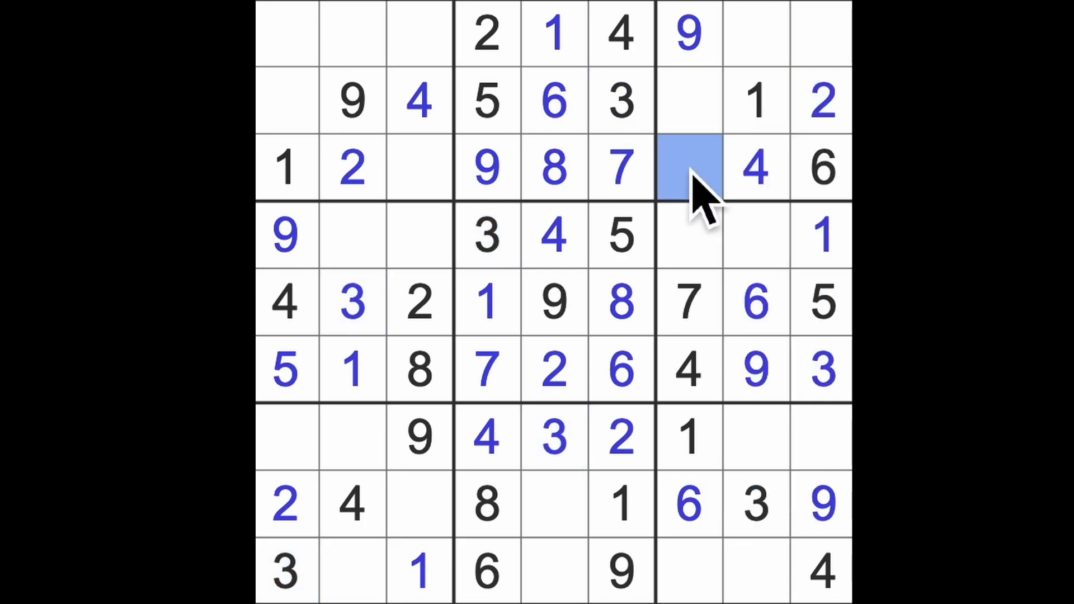
type("3")
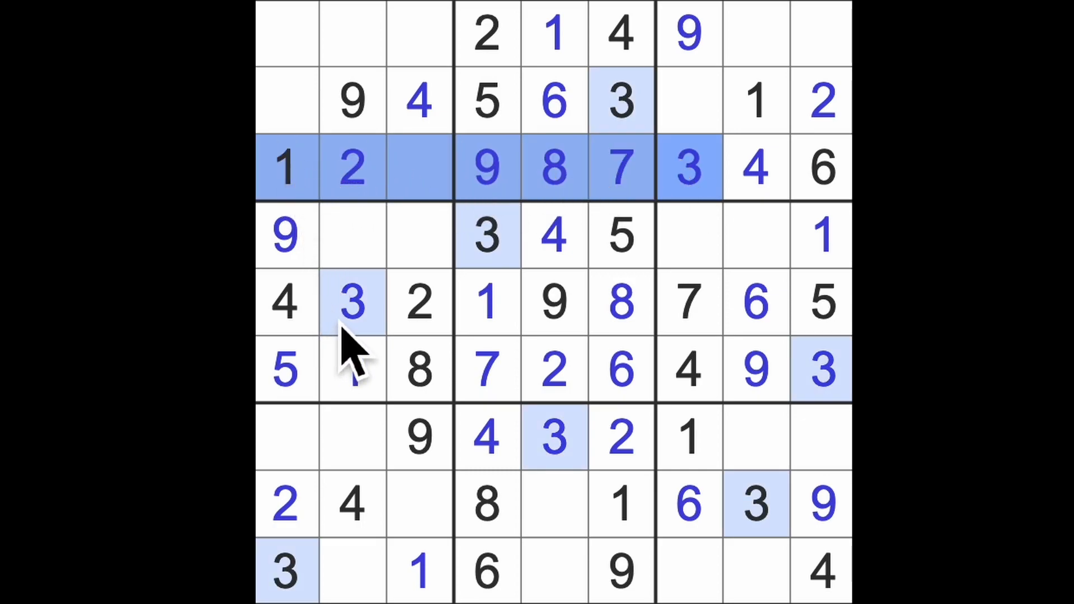
left_click(287, 168)
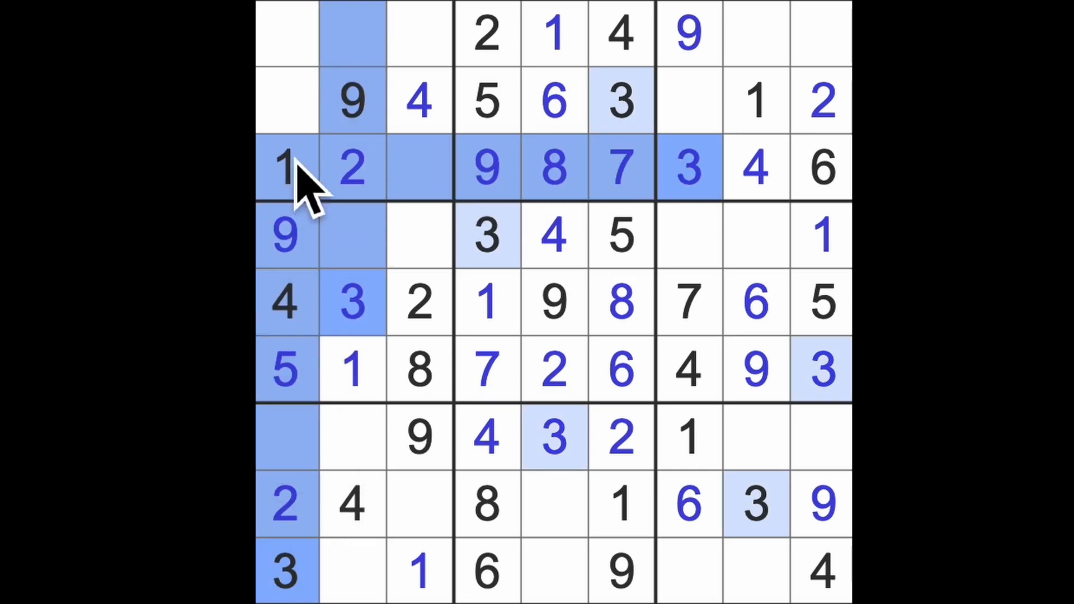
left_click(418, 33)
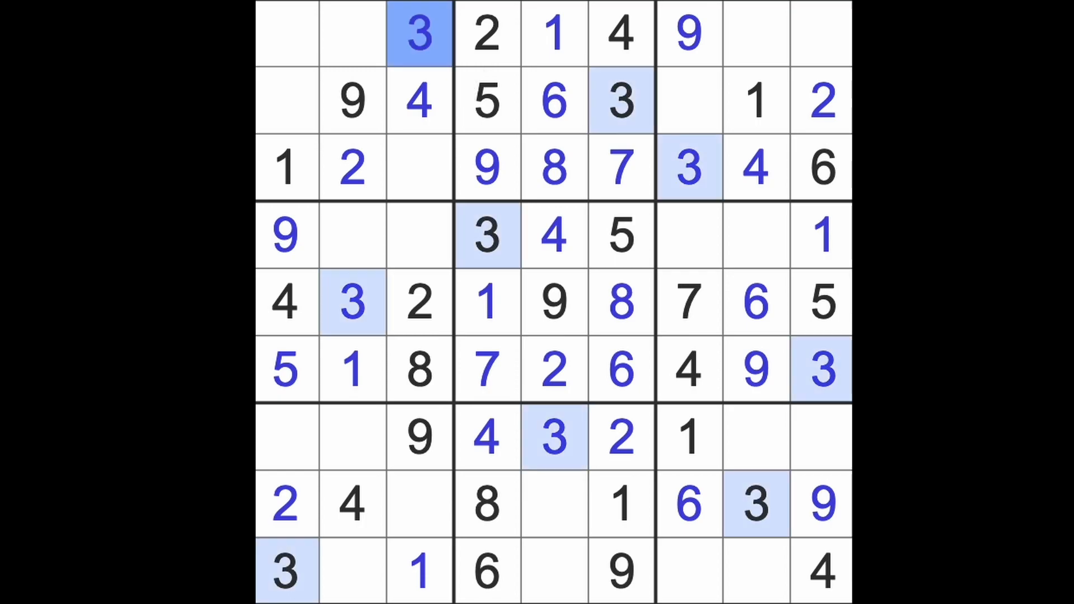
left_click(485, 101)
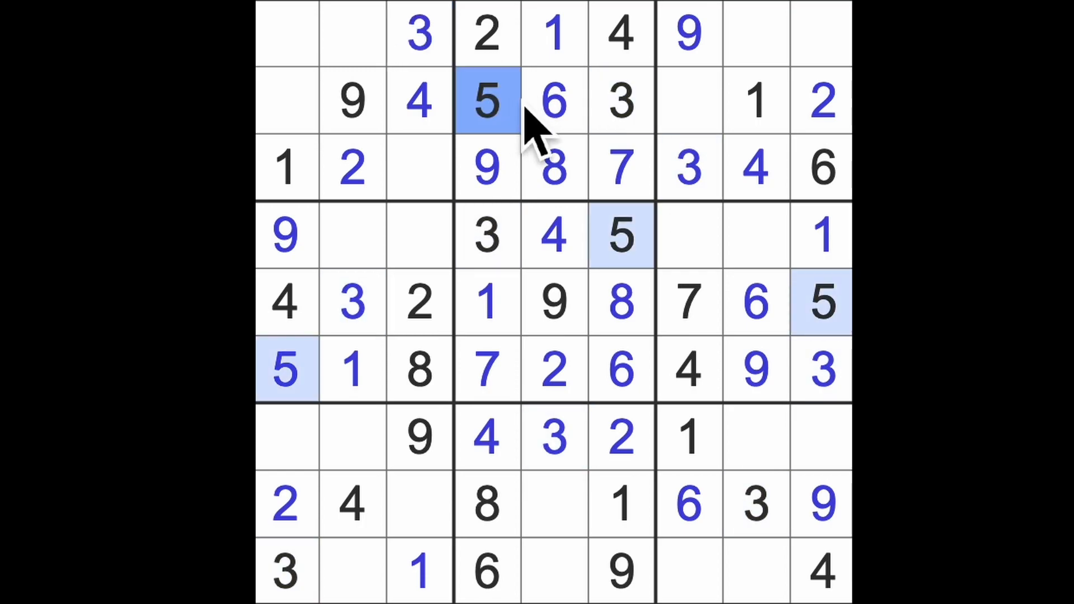
Select empty cells across the grid for the missing 5s, 2s, 7 and an 8.
left_click(820, 33)
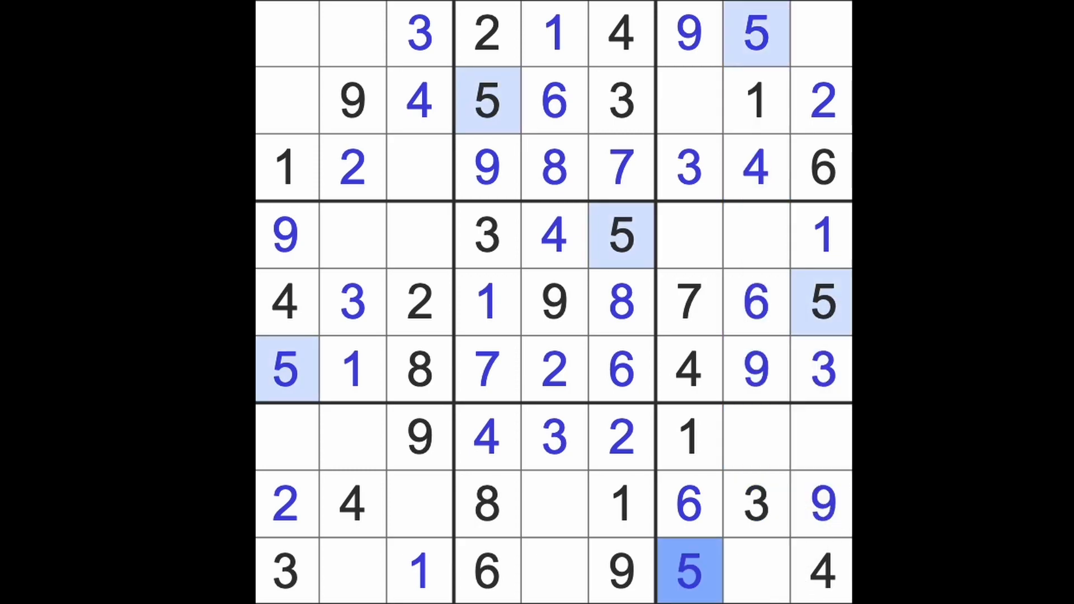
left_click(553, 503)
type("5")
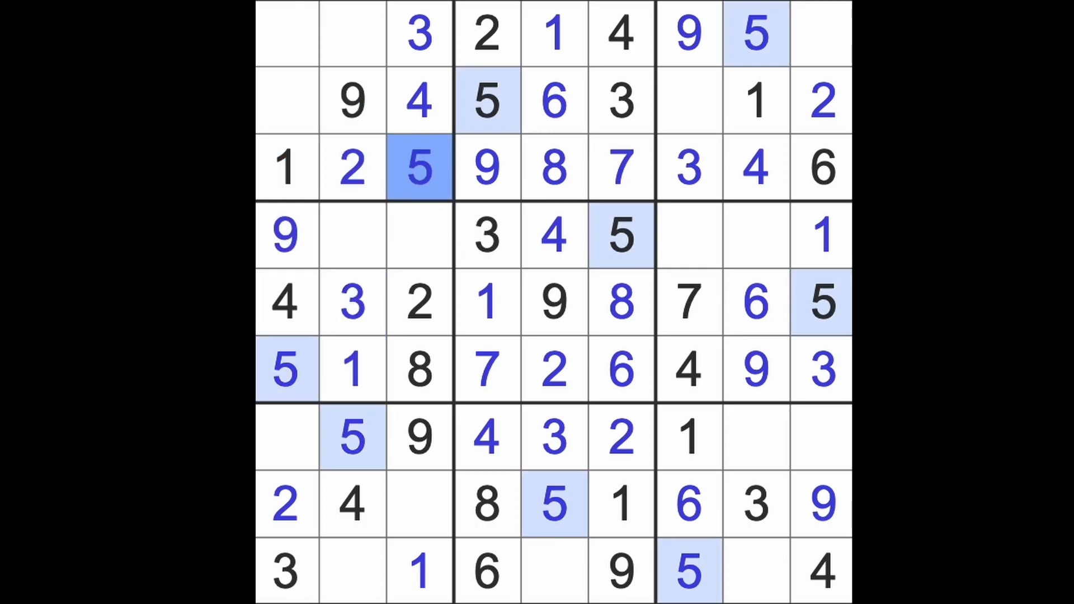
left_click(552, 571)
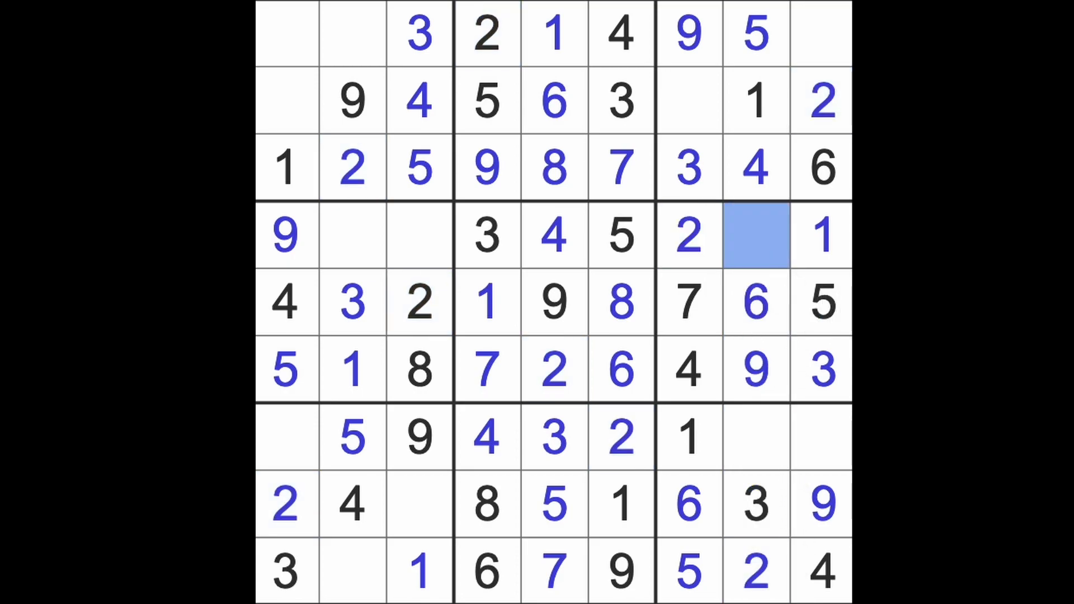
left_click(755, 235)
type("8")
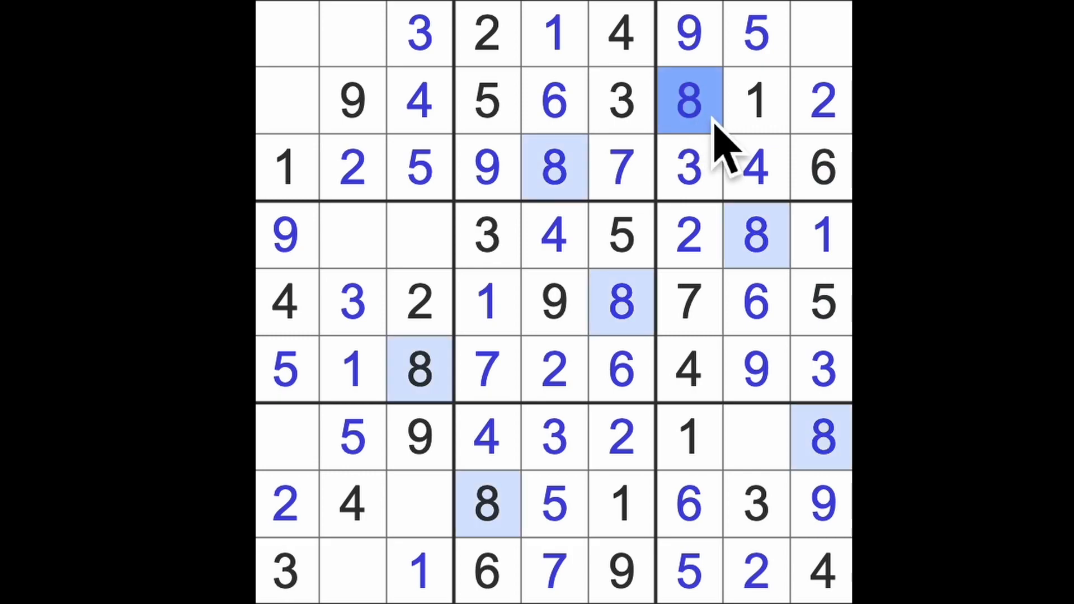
Enter 7s in the last top-row cell, another empty cell, and row 4, column 2.
left_click(820, 33)
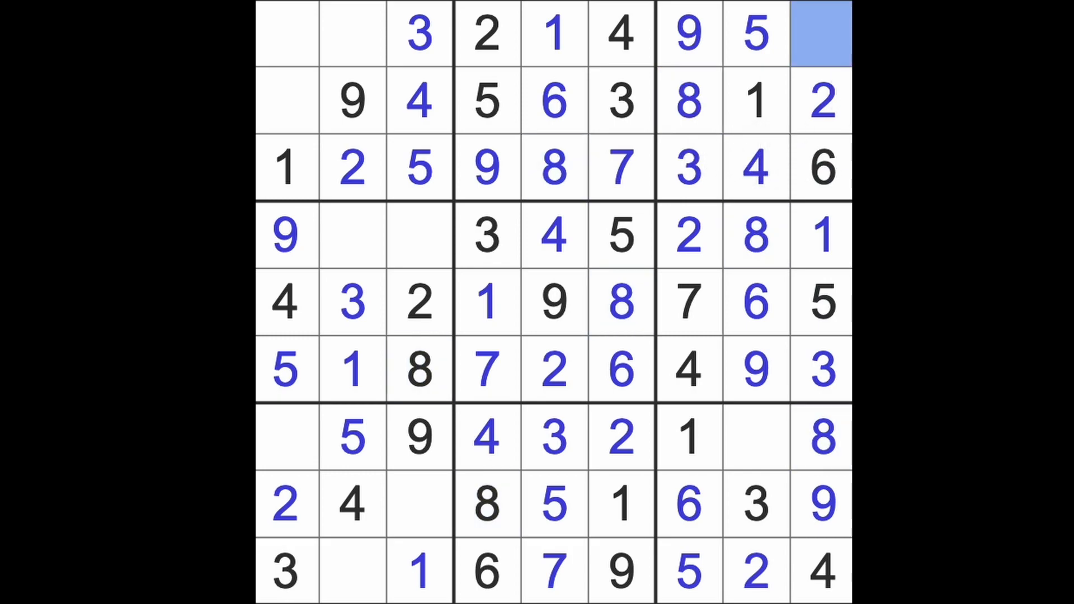
type("7")
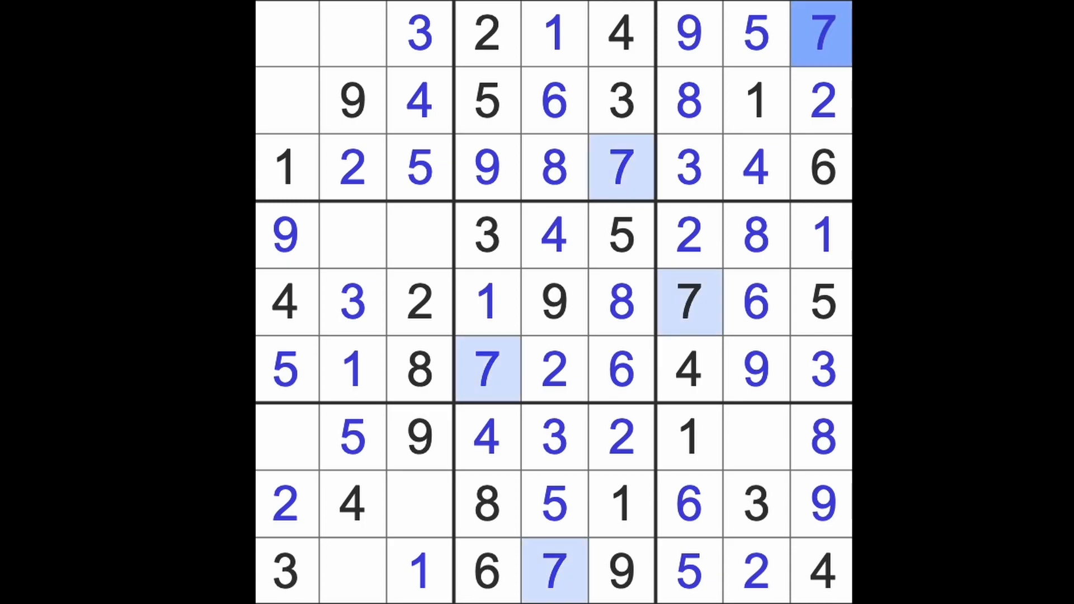
left_click(756, 436)
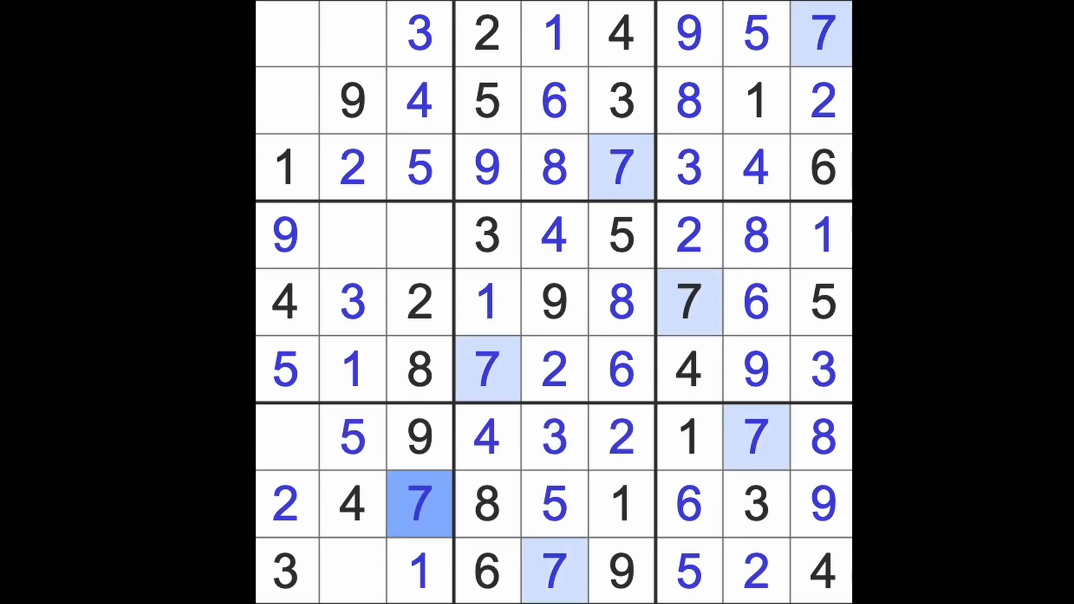
left_click(353, 235)
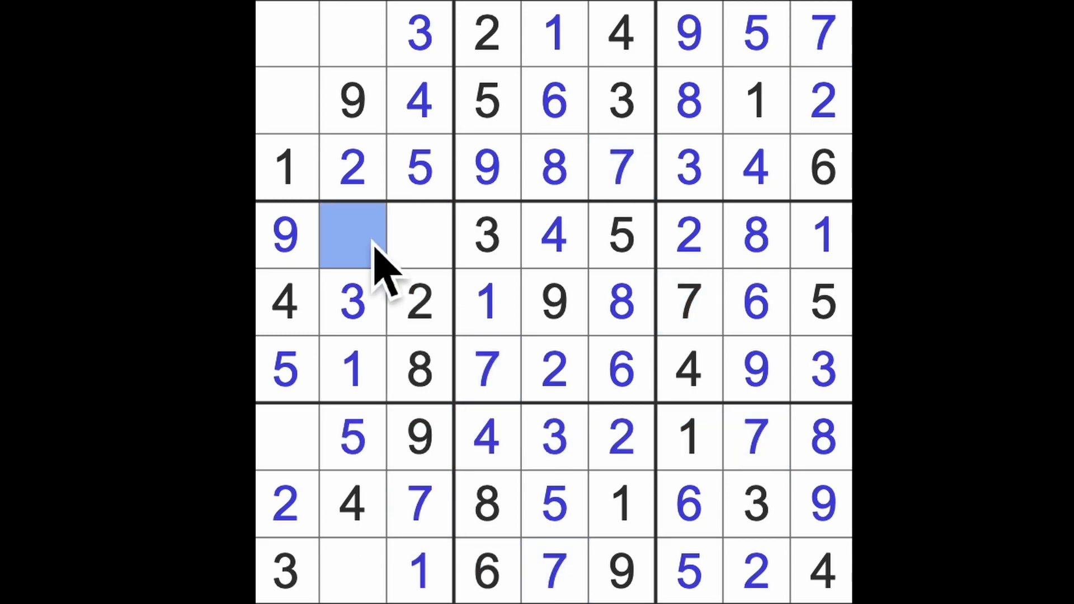
type("7")
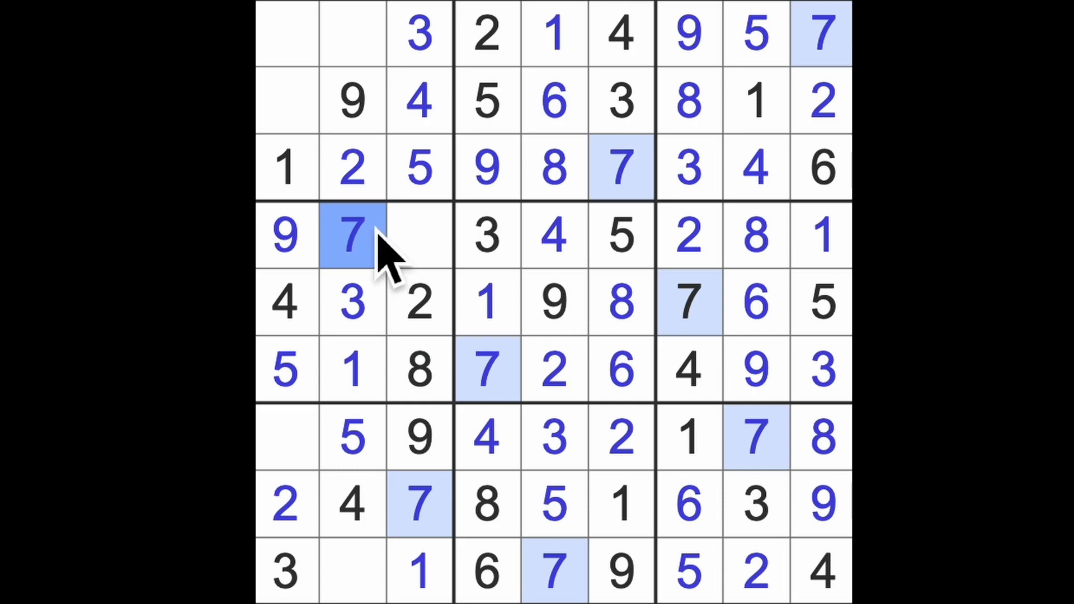
Enter 7 at row 2, column 1, then select the remaining cells up to the top-left.
left_click(285, 101)
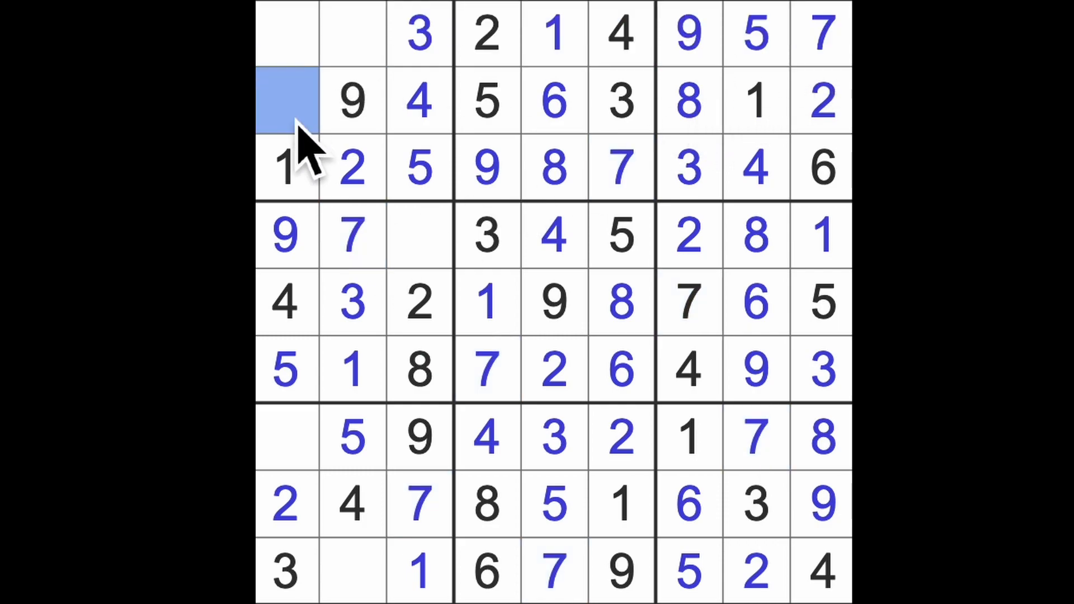
type("7")
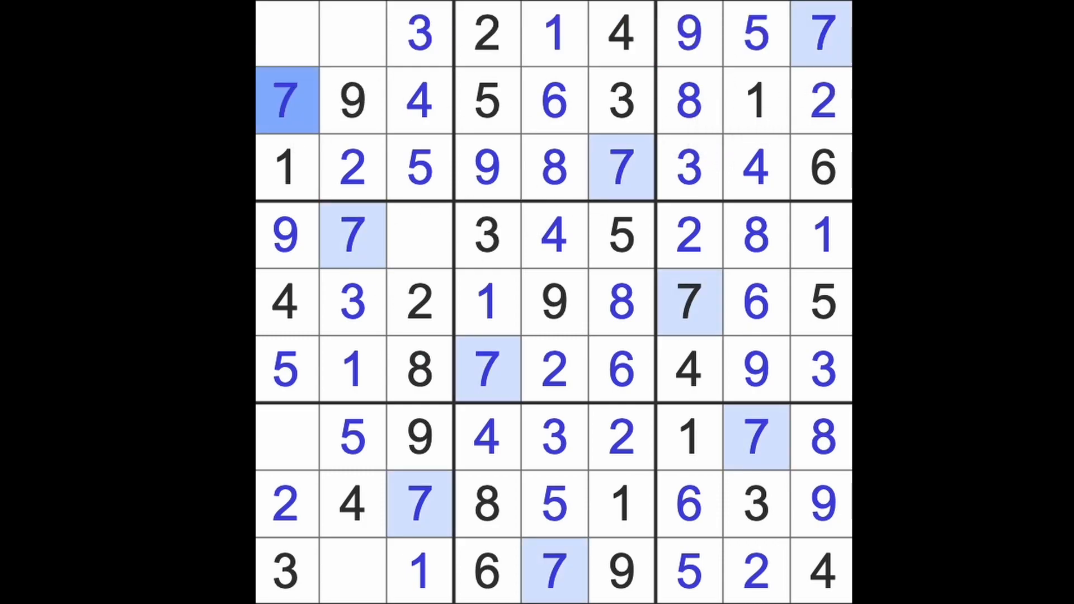
left_click(419, 235)
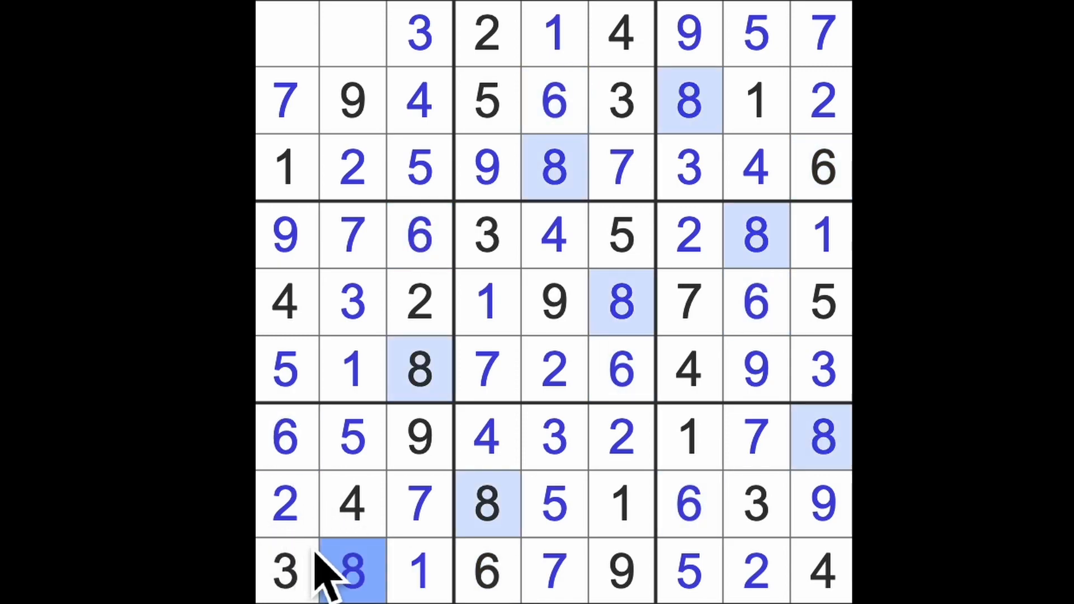
left_click(285, 33)
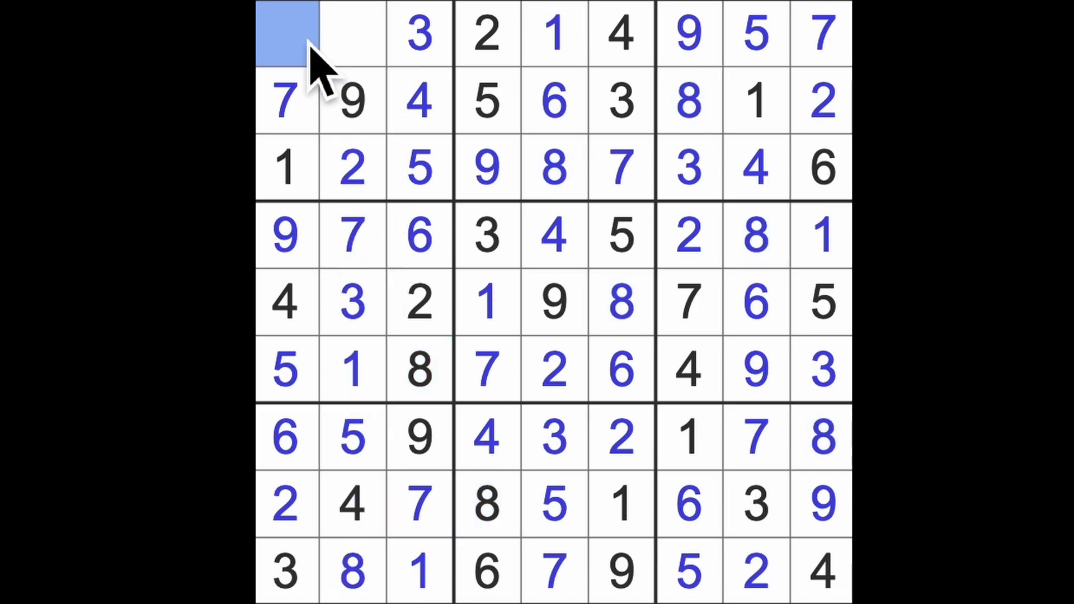